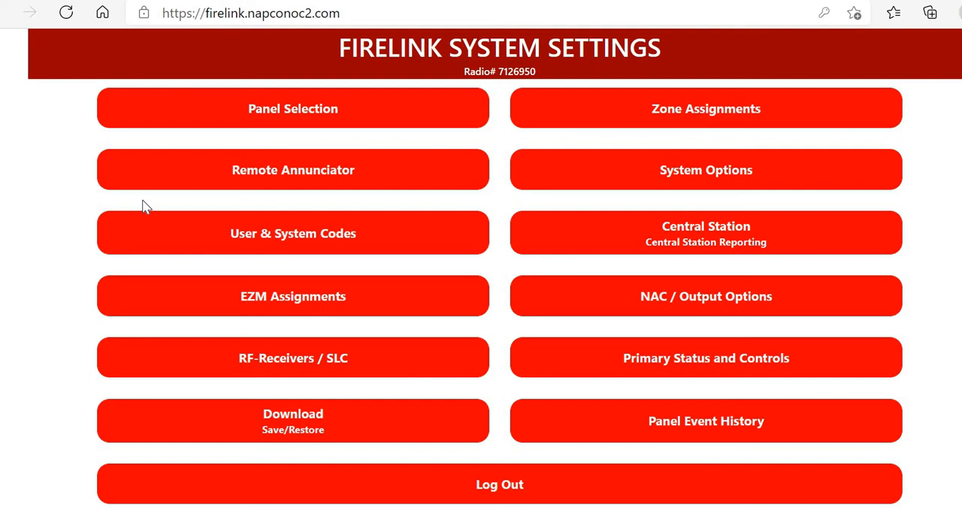
{"action": "mouse_move", "coordinate": [202, 188]}
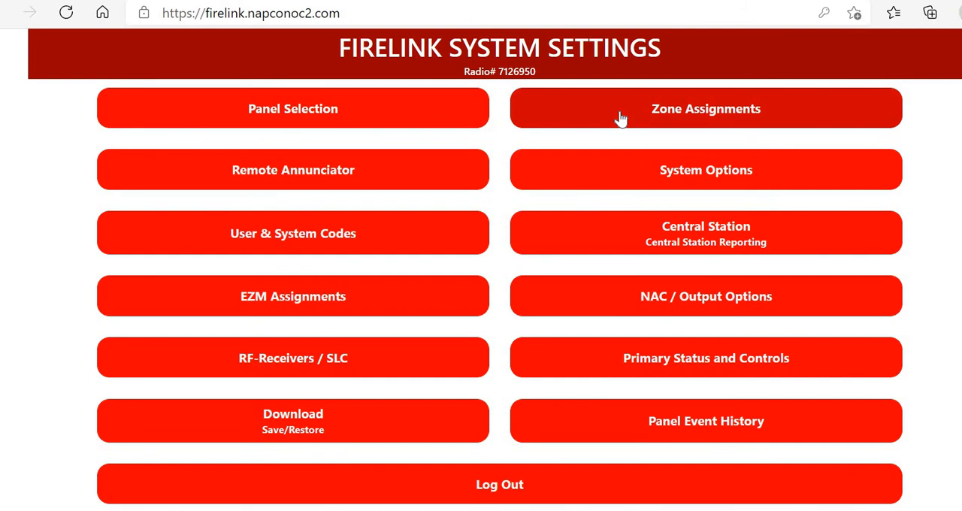
Browse the zone assignments list, then go back to the main settings menu.
{"action": "left_click", "coordinate": [705, 108]}
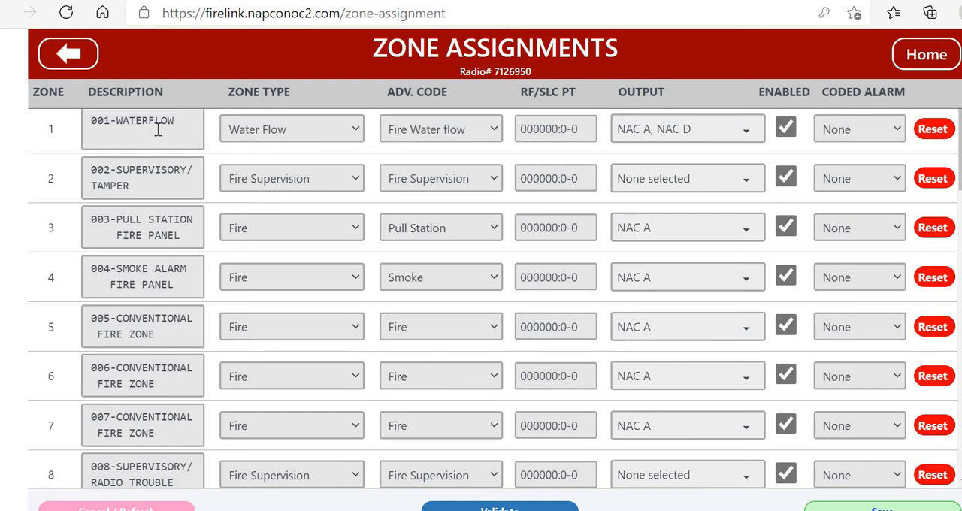
{"action": "mouse_move", "coordinate": [169, 267]}
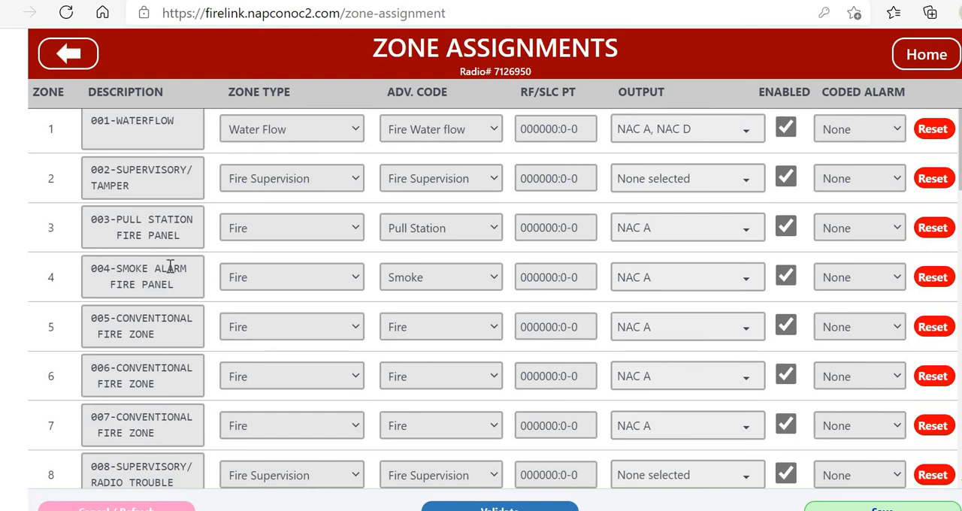
{"action": "mouse_move", "coordinate": [340, 372]}
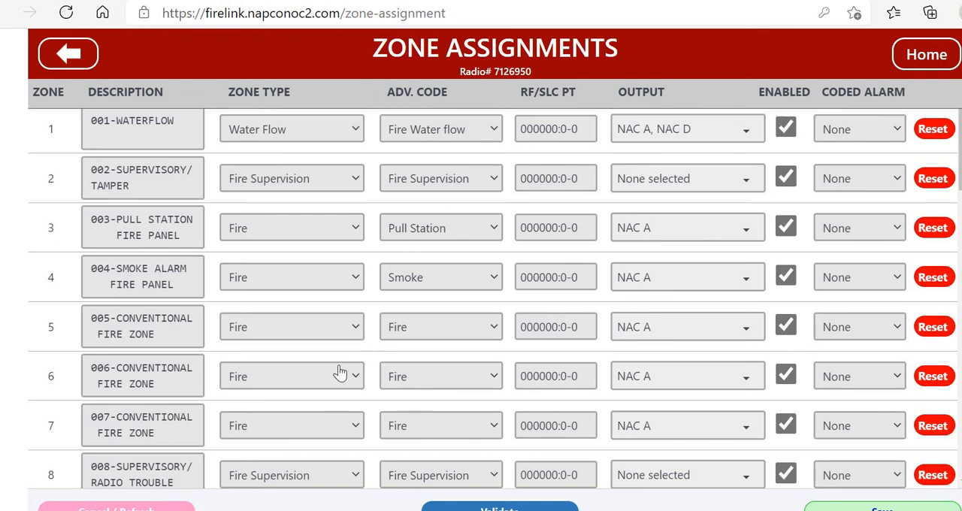
{"action": "mouse_move", "coordinate": [75, 62]}
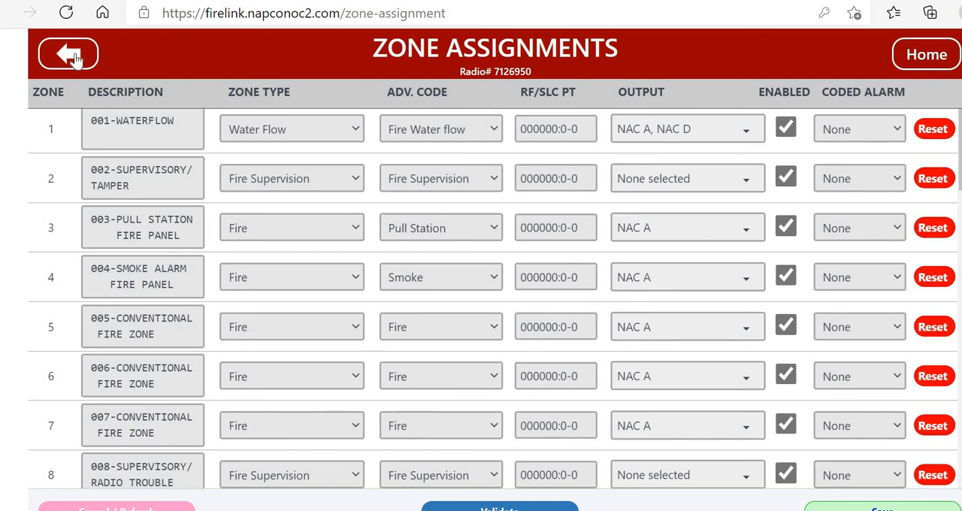
{"action": "scroll", "scroll_direction": "down", "scroll_amount": 3}
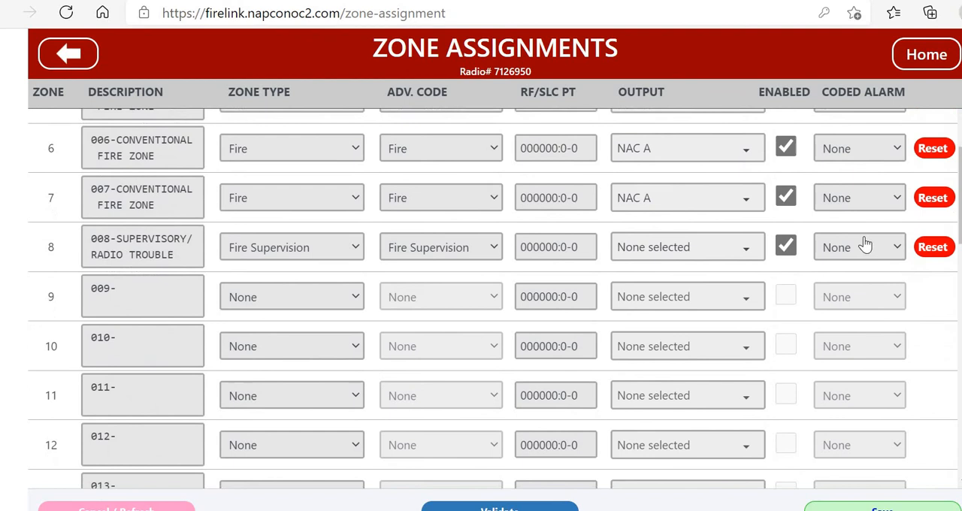
{"action": "scroll", "scroll_direction": "down", "scroll_amount": 3}
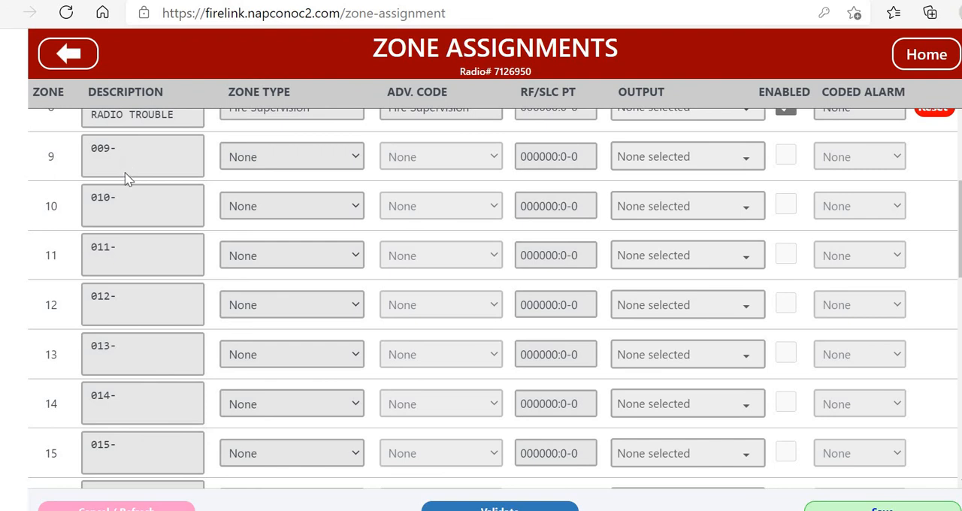
{"action": "mouse_move", "coordinate": [131, 213]}
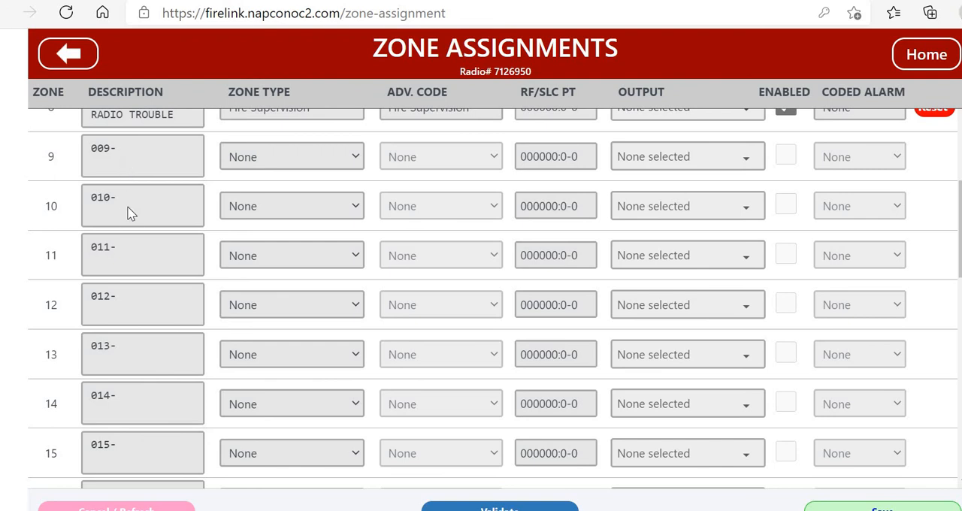
{"action": "mouse_move", "coordinate": [167, 186]}
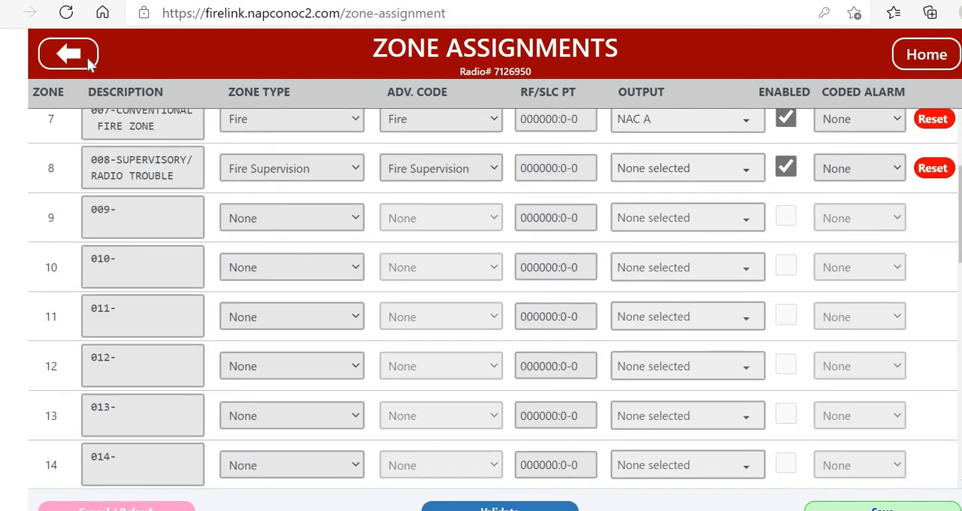
{"action": "left_click", "coordinate": [68, 53]}
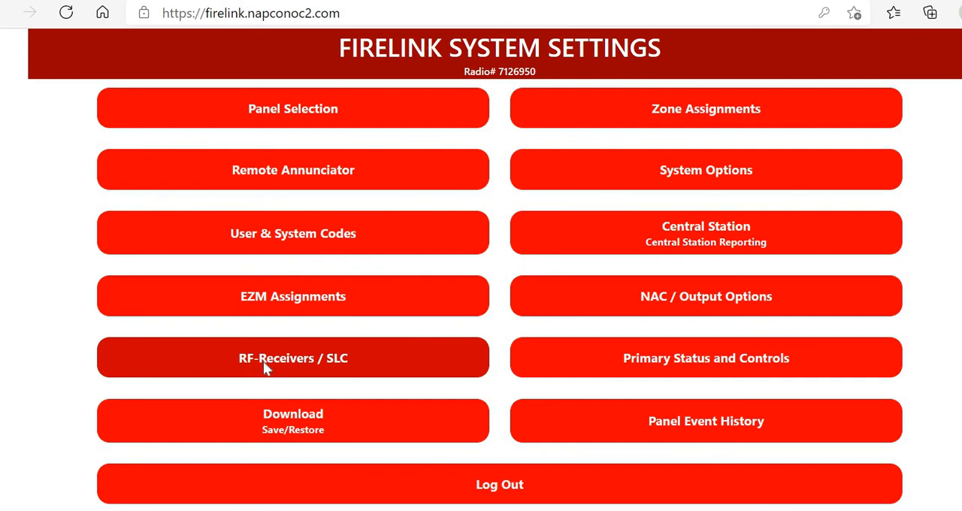
Set RF-Receivers / SLC Address #1 to SLC Fire, save, and go Home.
{"action": "left_click", "coordinate": [293, 358]}
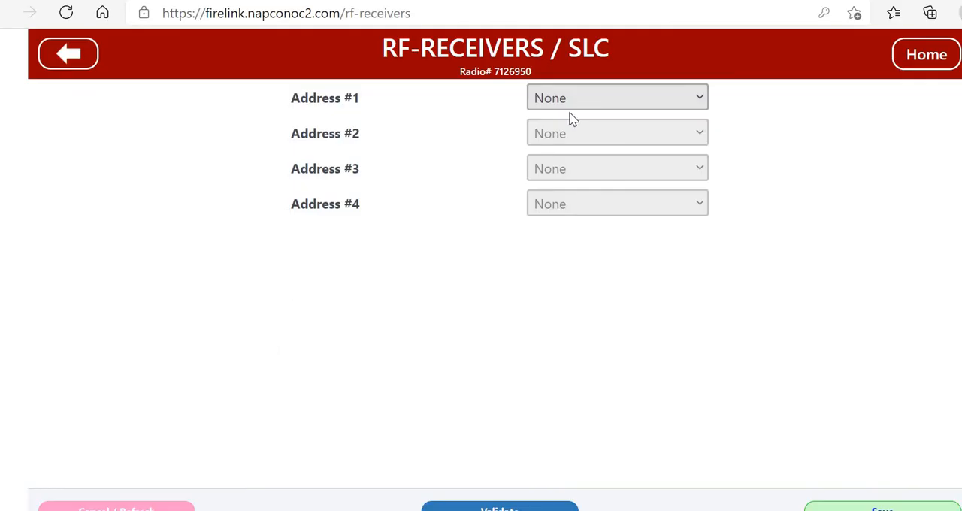
{"action": "left_click", "coordinate": [616, 98]}
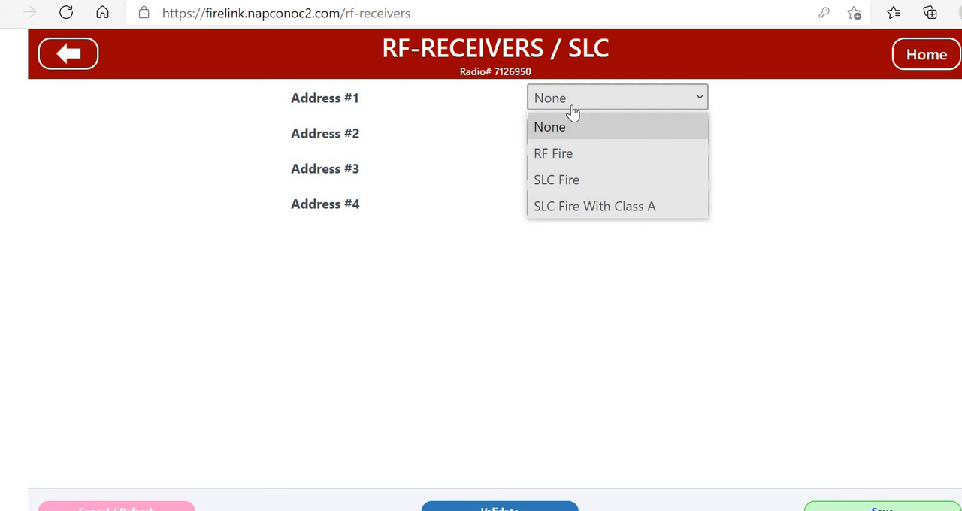
{"action": "mouse_move", "coordinate": [595, 206]}
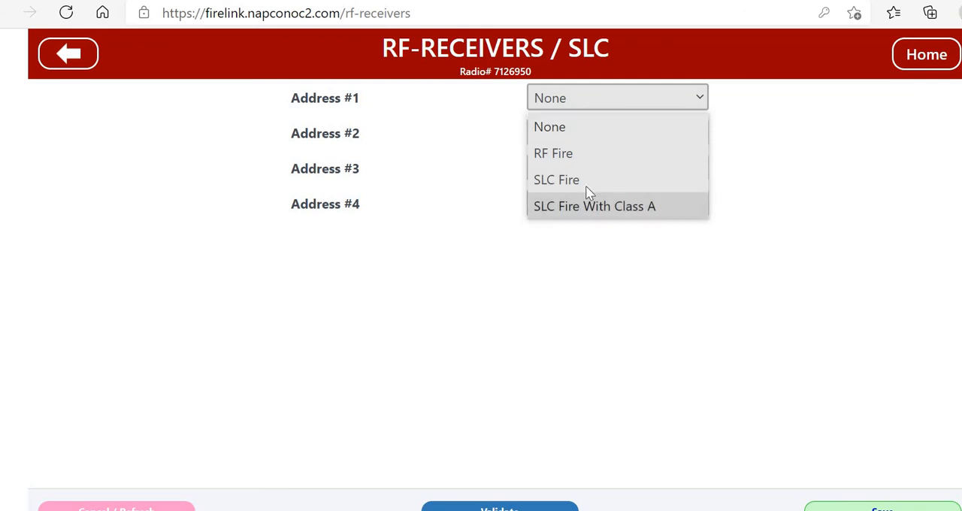
{"action": "left_click", "coordinate": [556, 180]}
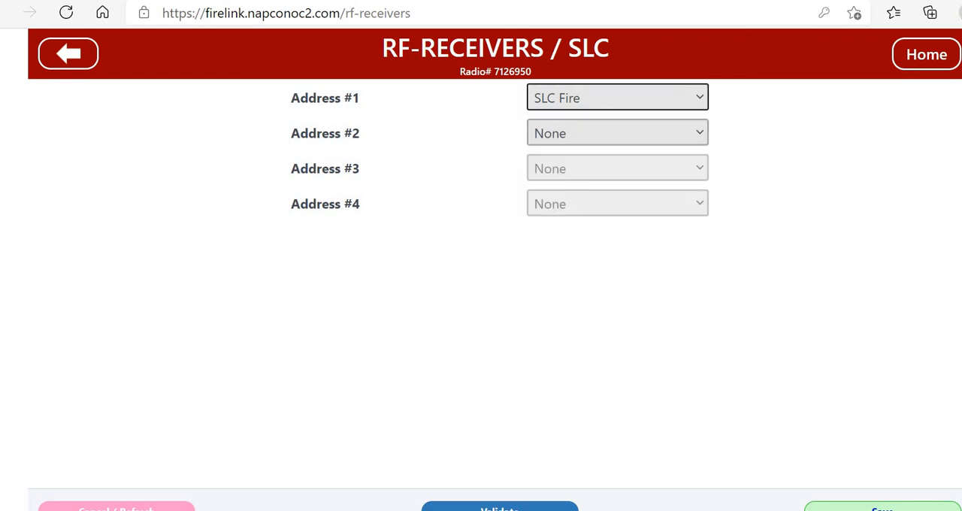
{"action": "left_click", "coordinate": [881, 508]}
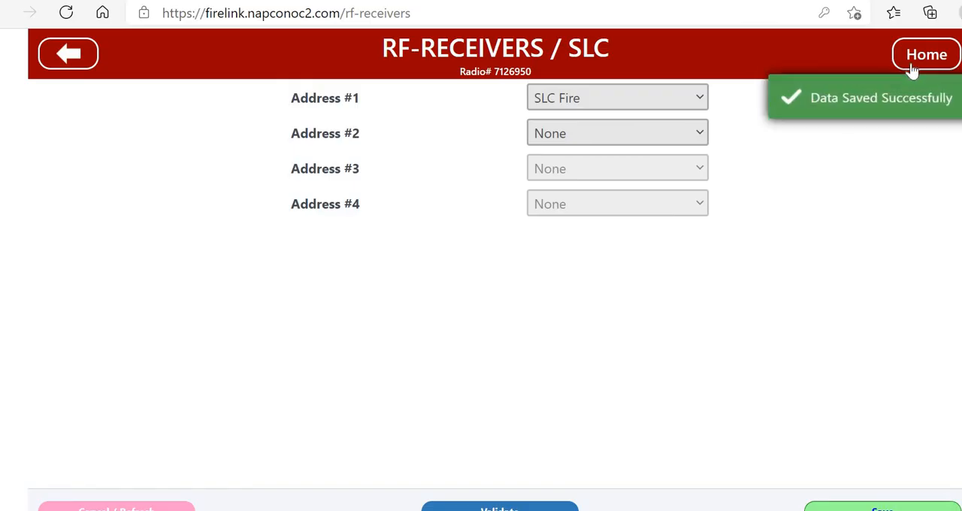
{"action": "left_click", "coordinate": [926, 54]}
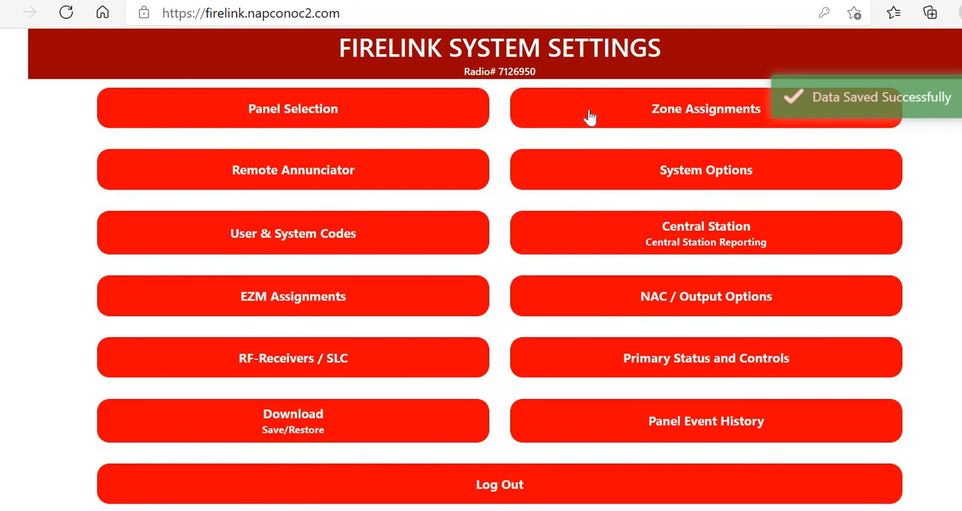
Set zone 9's Zone Type to Fire and its advanced code to Fire.
{"action": "left_click", "coordinate": [705, 109]}
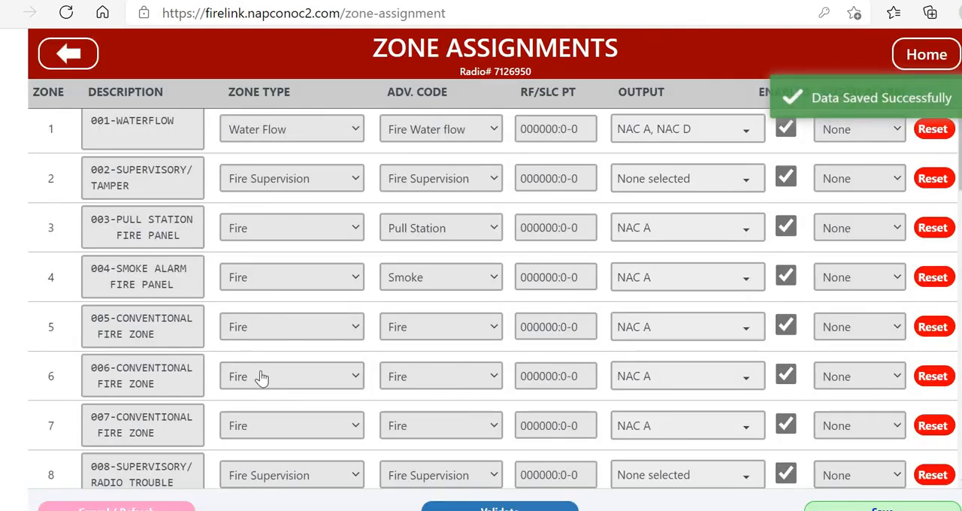
{"action": "scroll", "scroll_direction": "down", "scroll_amount": 3}
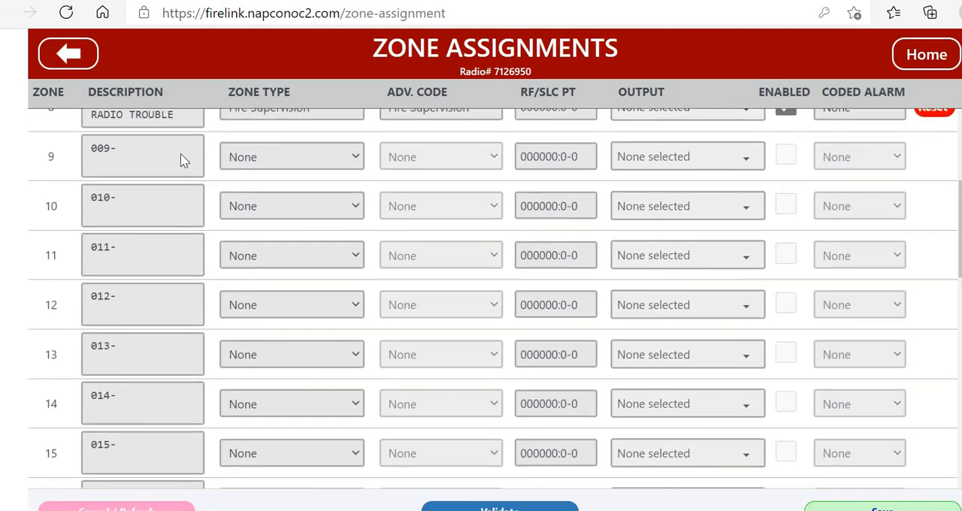
{"action": "mouse_move", "coordinate": [125, 158]}
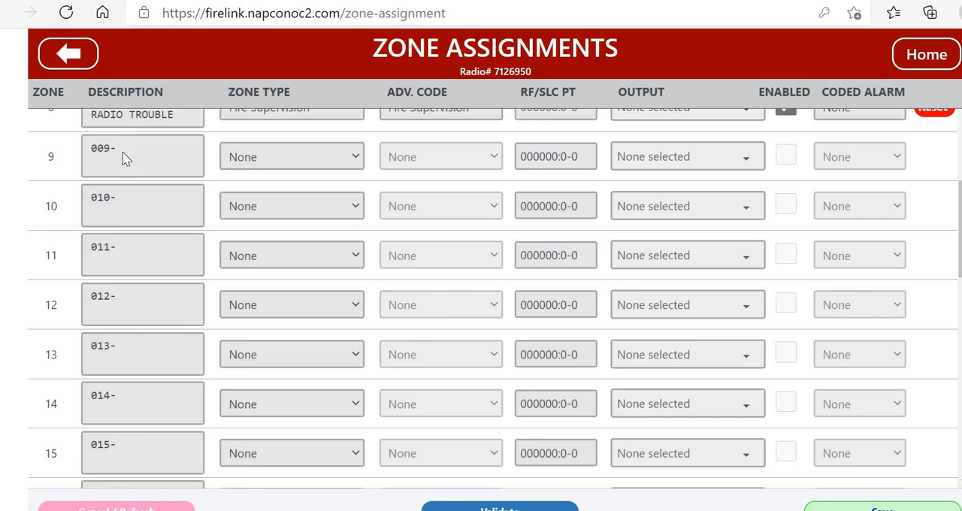
{"action": "left_click", "coordinate": [177, 147]}
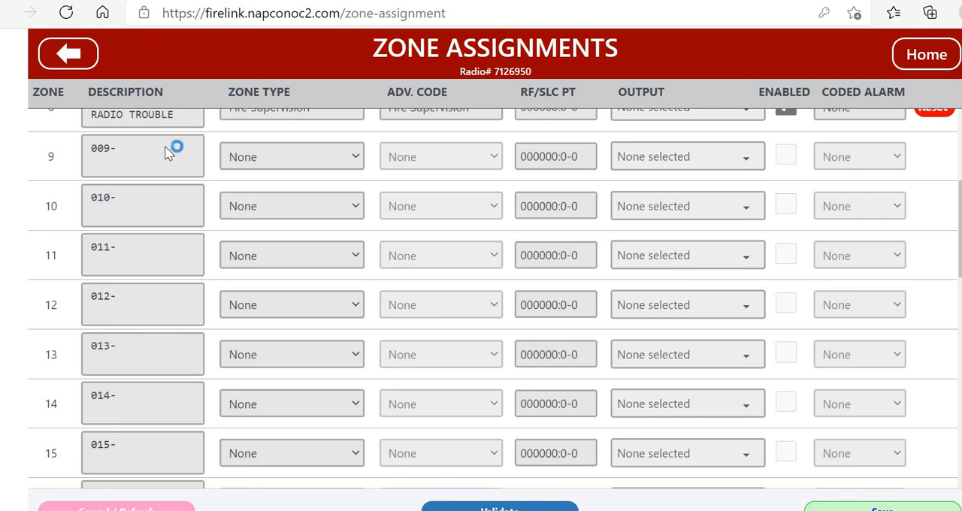
{"action": "mouse_move", "coordinate": [254, 111]}
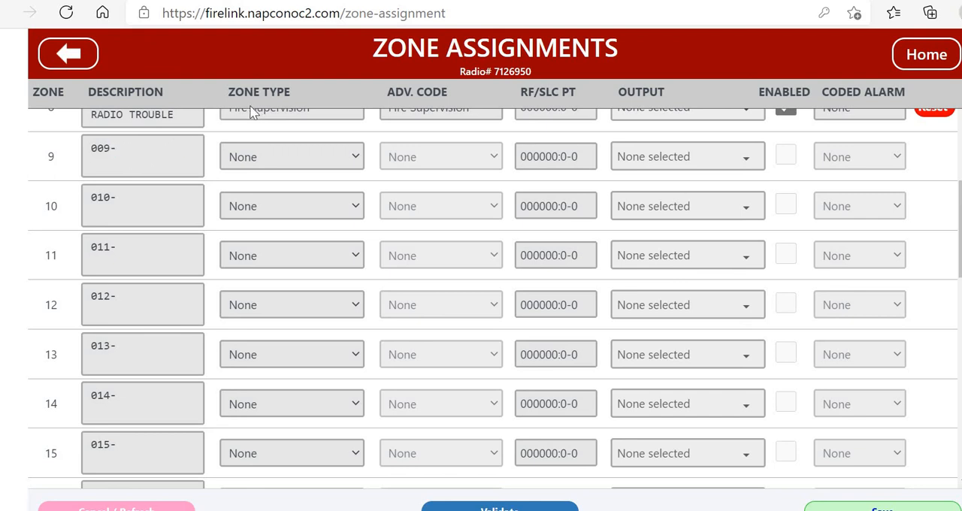
{"action": "left_click", "coordinate": [291, 157]}
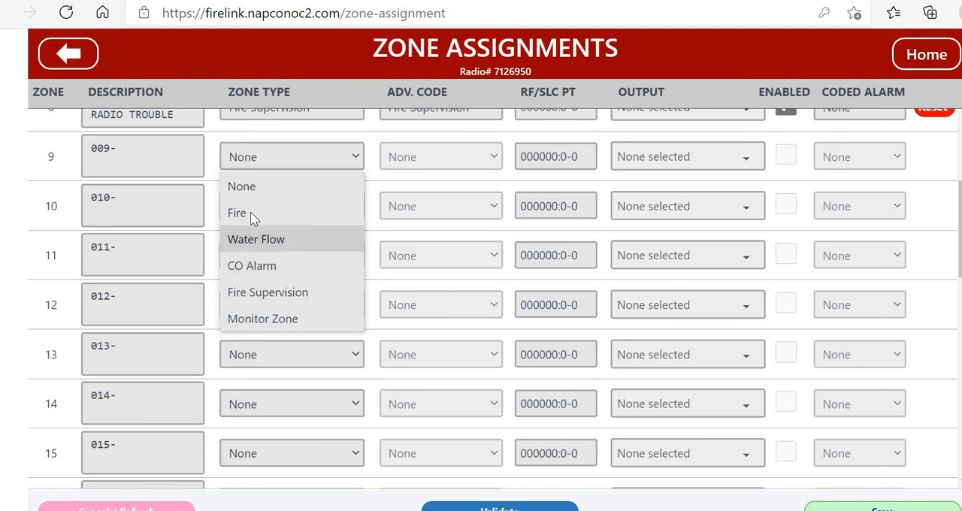
{"action": "mouse_move", "coordinate": [236, 212]}
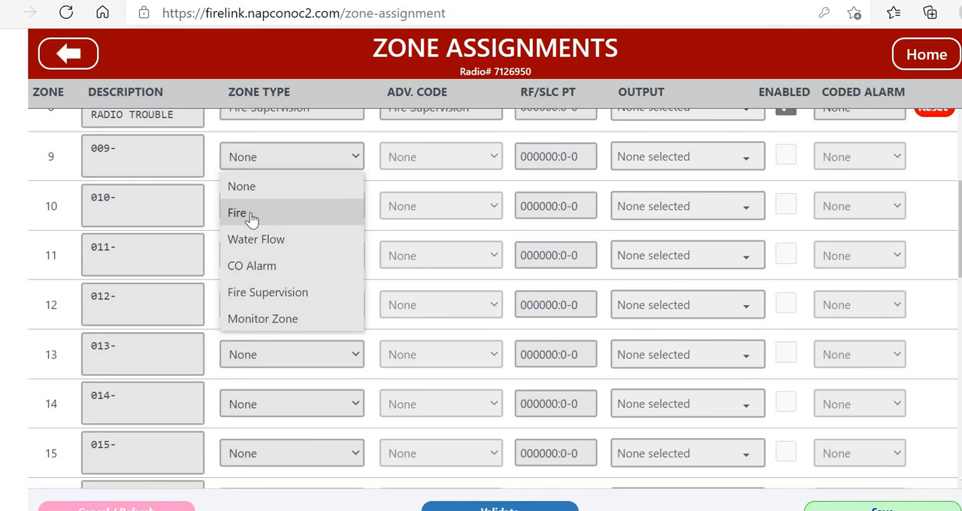
{"action": "left_click", "coordinate": [236, 212]}
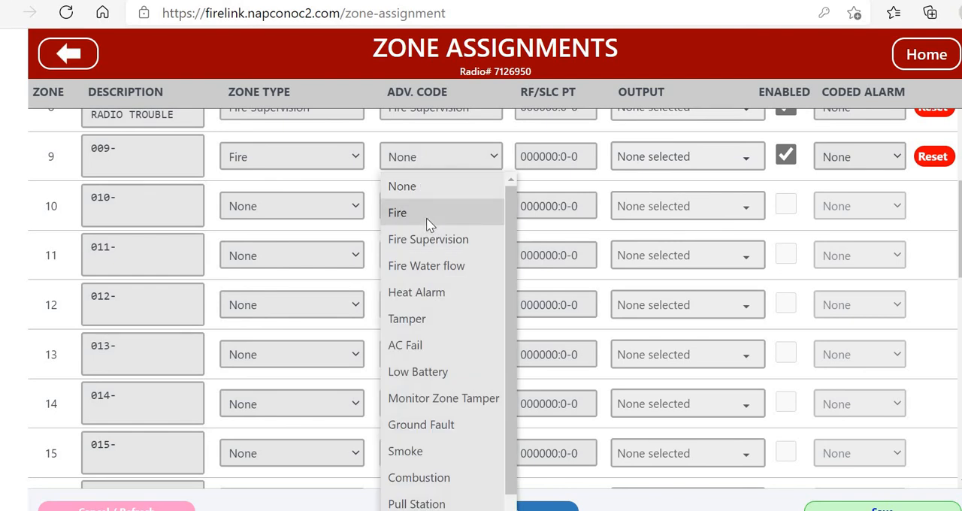
{"action": "mouse_move", "coordinate": [426, 439]}
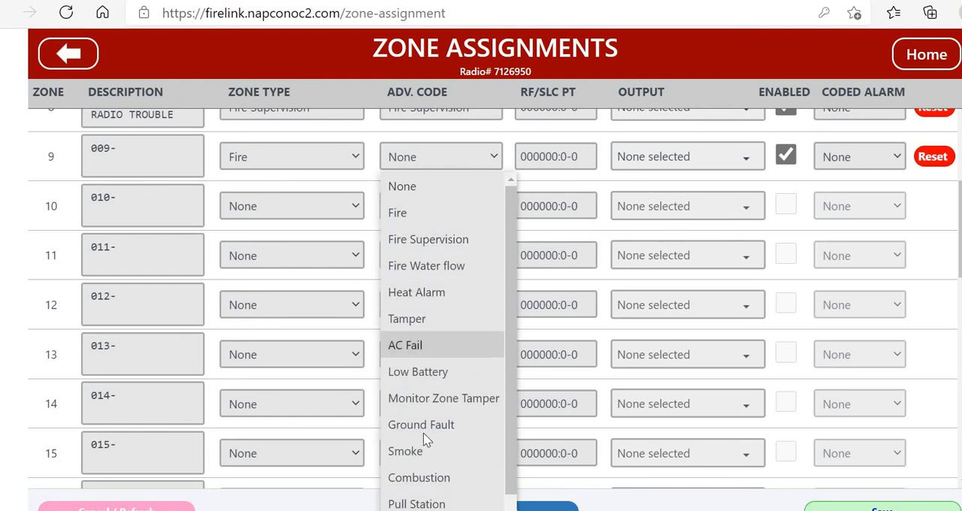
{"action": "scroll", "scroll_direction": "down", "scroll_amount": 3}
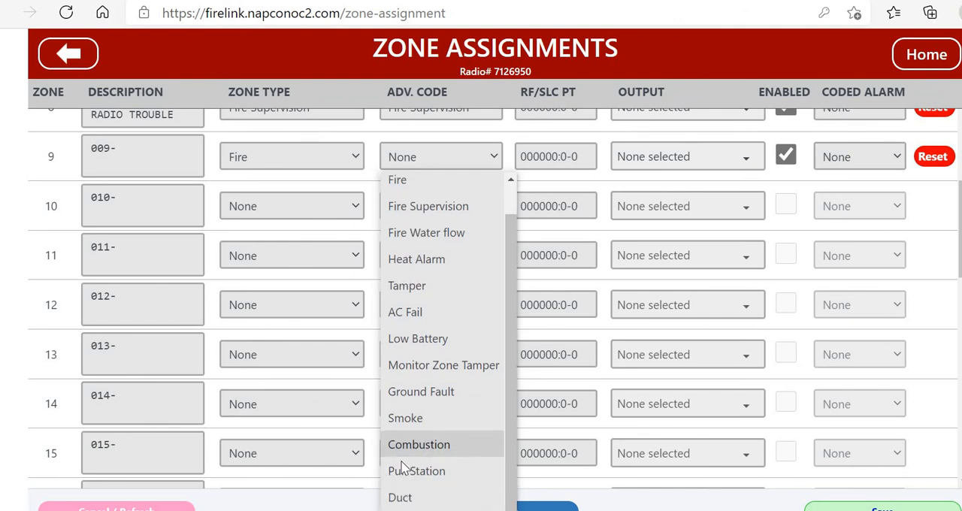
{"action": "mouse_move", "coordinate": [416, 470]}
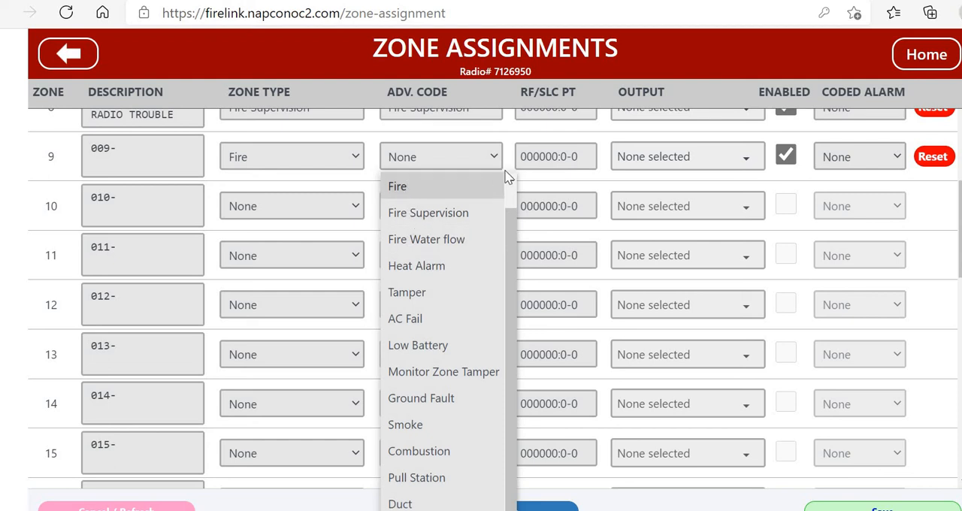
{"action": "left_click", "coordinate": [396, 185]}
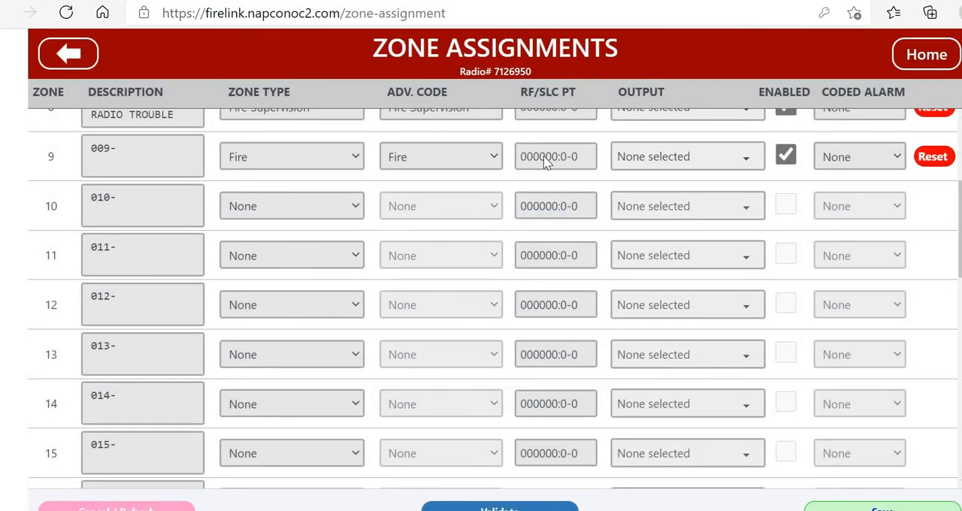
Enter zone 9's point as FSLC-SMK on SLC address 1, device address 1, point 1.
{"action": "left_click", "coordinate": [555, 156]}
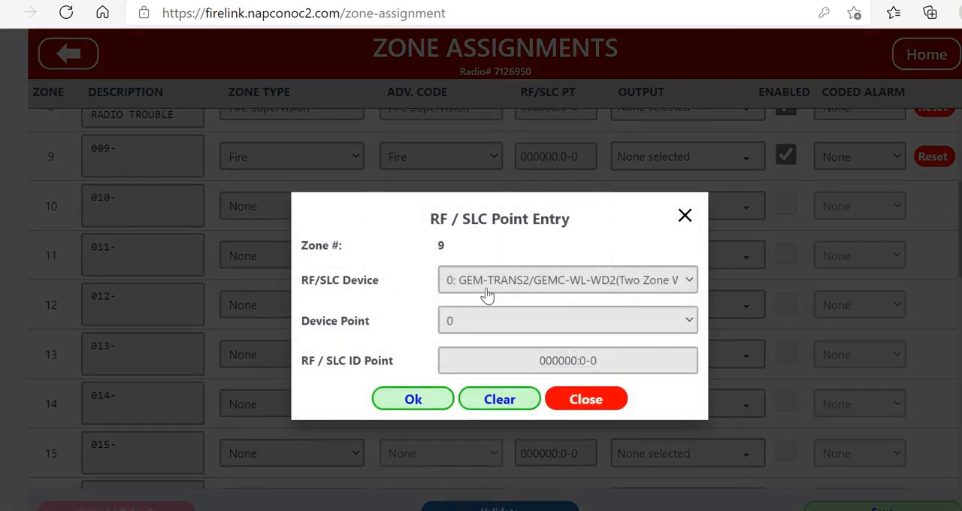
{"action": "left_click", "coordinate": [567, 280]}
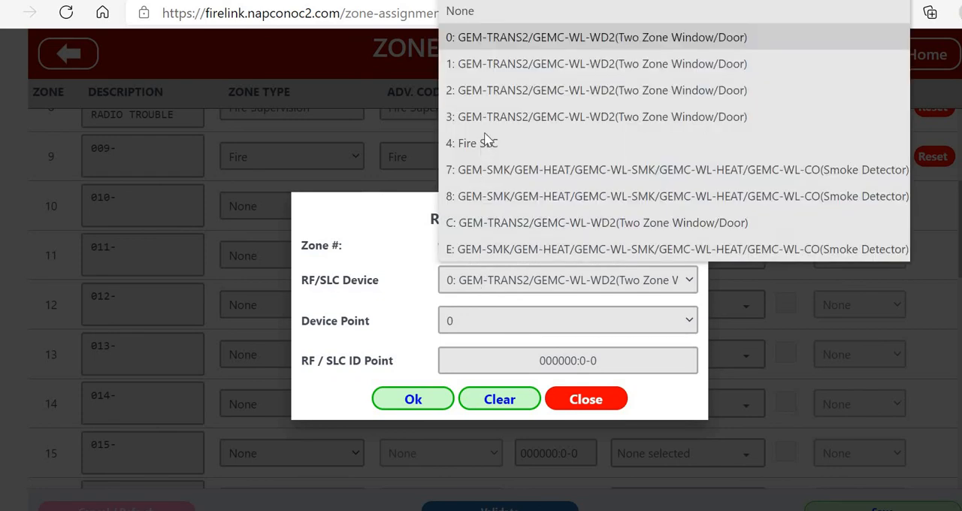
{"action": "left_click", "coordinate": [471, 143]}
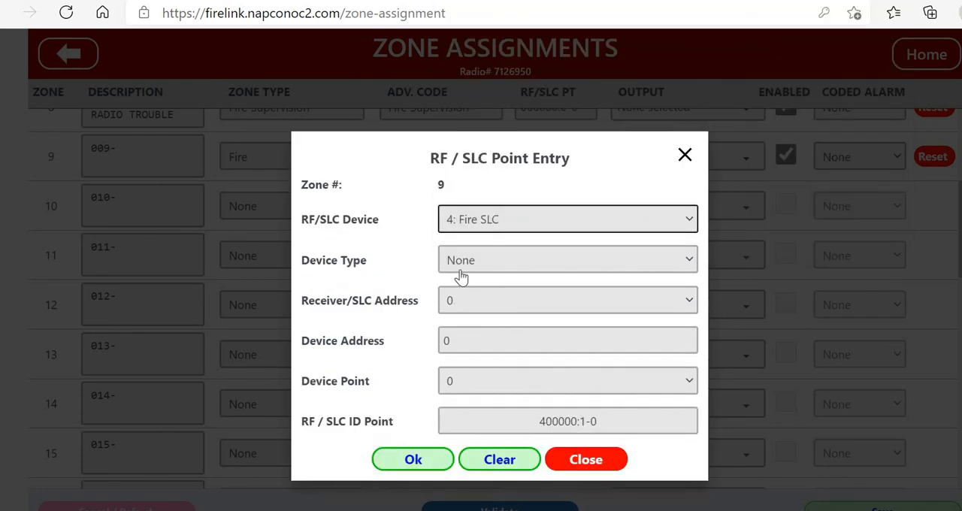
{"action": "left_click", "coordinate": [567, 259]}
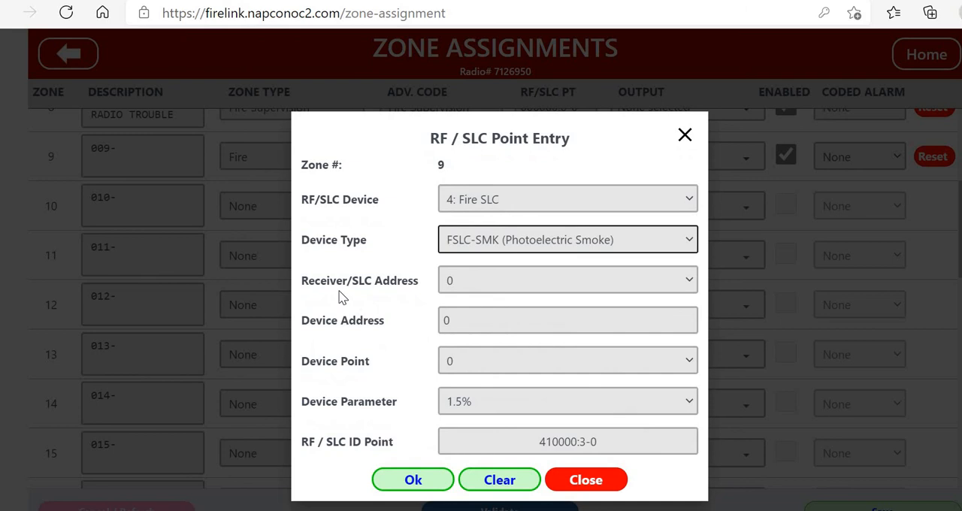
{"action": "left_click", "coordinate": [567, 279]}
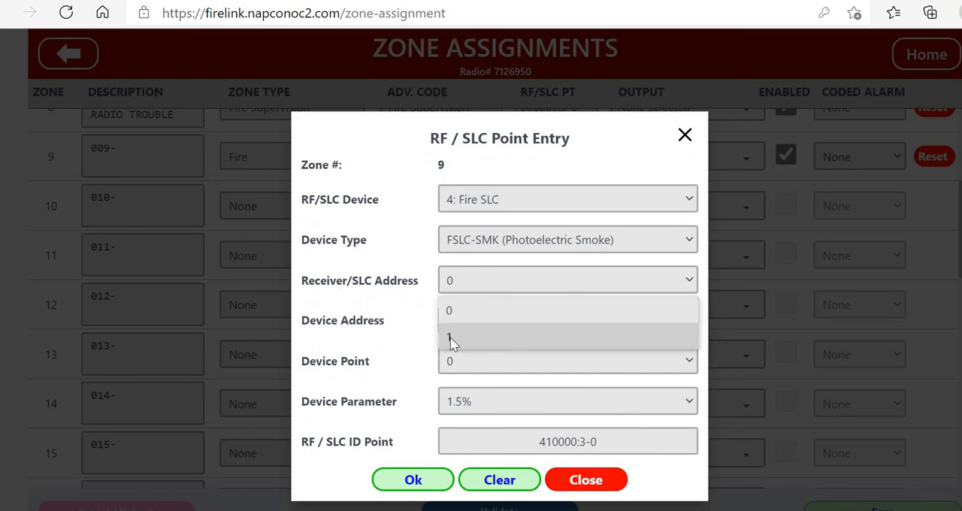
{"action": "left_click", "coordinate": [451, 338]}
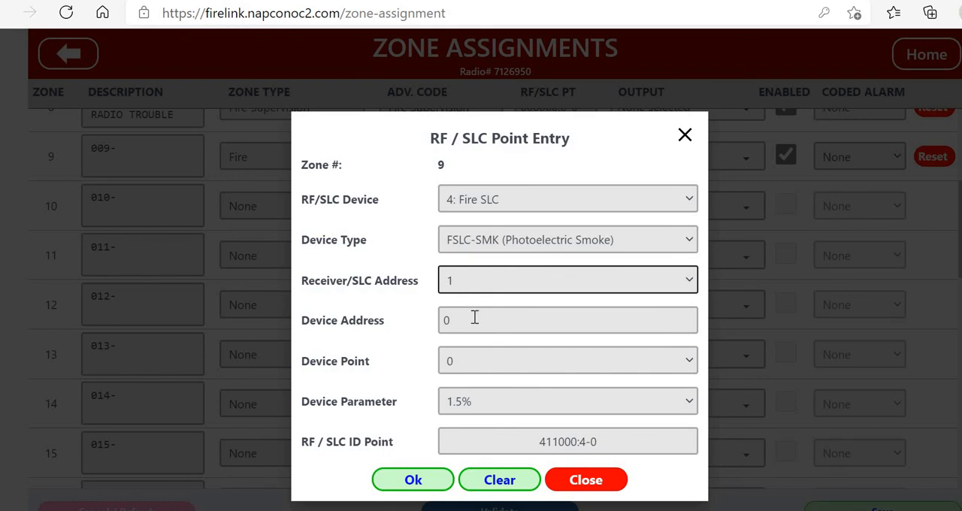
{"action": "left_click", "coordinate": [567, 319]}
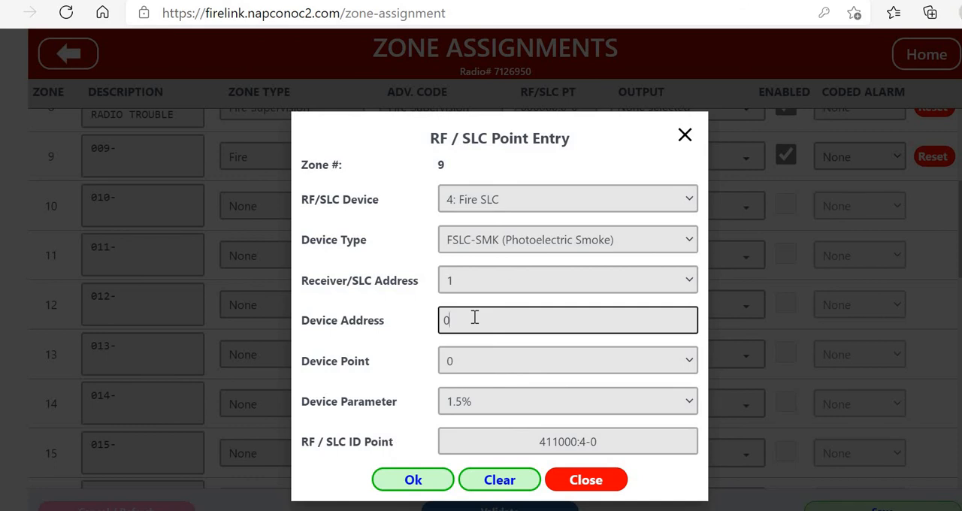
{"action": "type", "text": "1"}
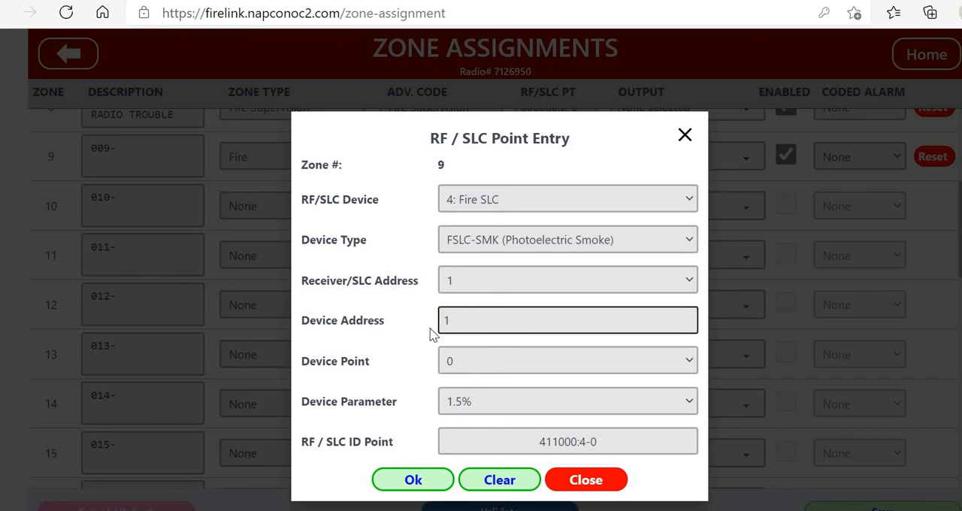
{"action": "mouse_move", "coordinate": [477, 416]}
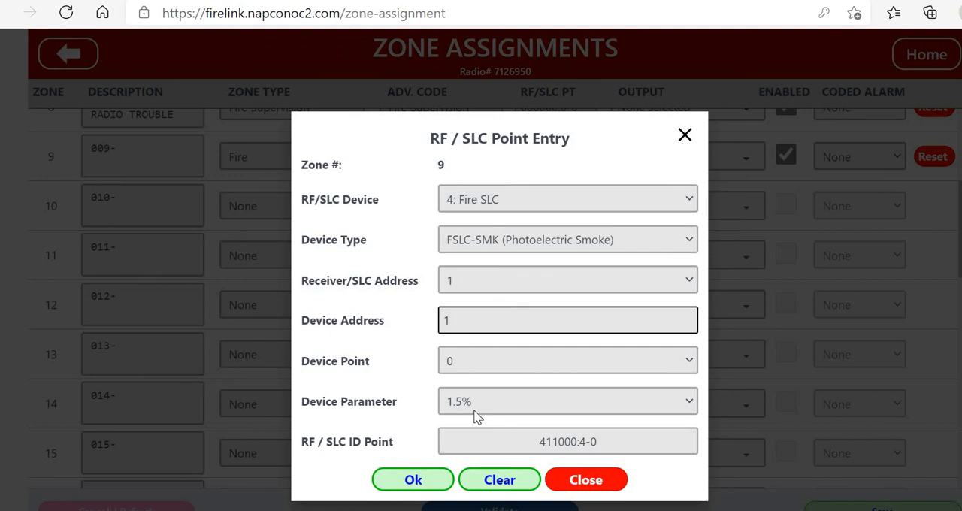
{"action": "left_click", "coordinate": [567, 360]}
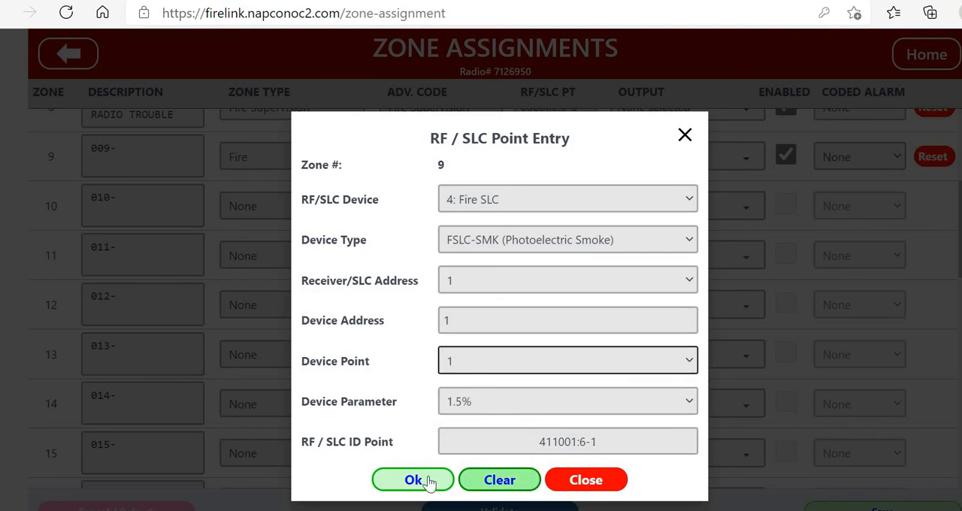
Confirm point 411001:6-1, assign NAC A and NAC D, and describe zone 9 as 'SLC SMOKE AT FACP'.
{"action": "left_click", "coordinate": [413, 479]}
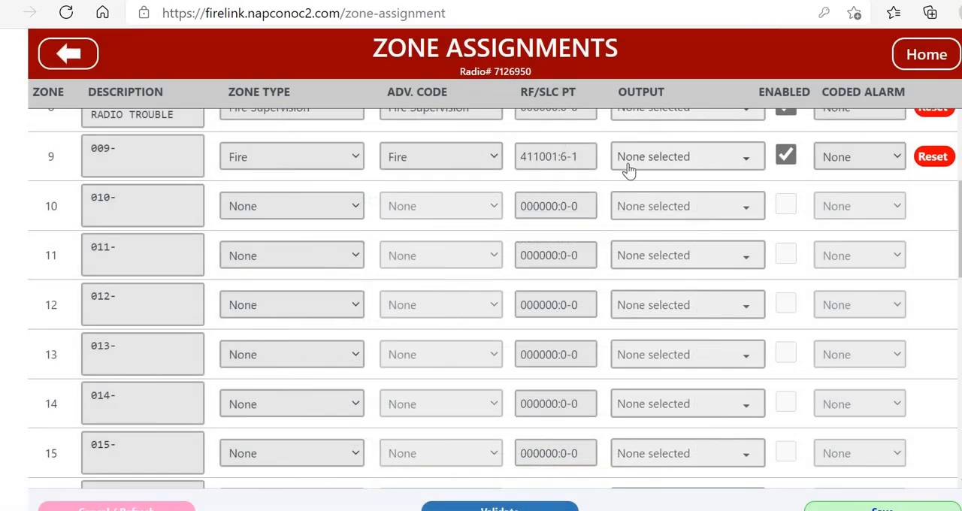
{"action": "left_click", "coordinate": [685, 157]}
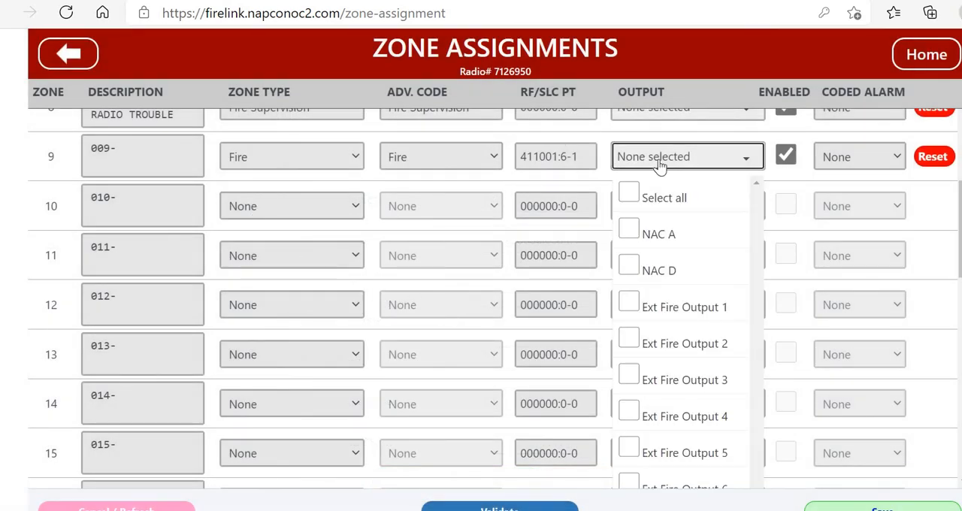
{"action": "mouse_move", "coordinate": [716, 169]}
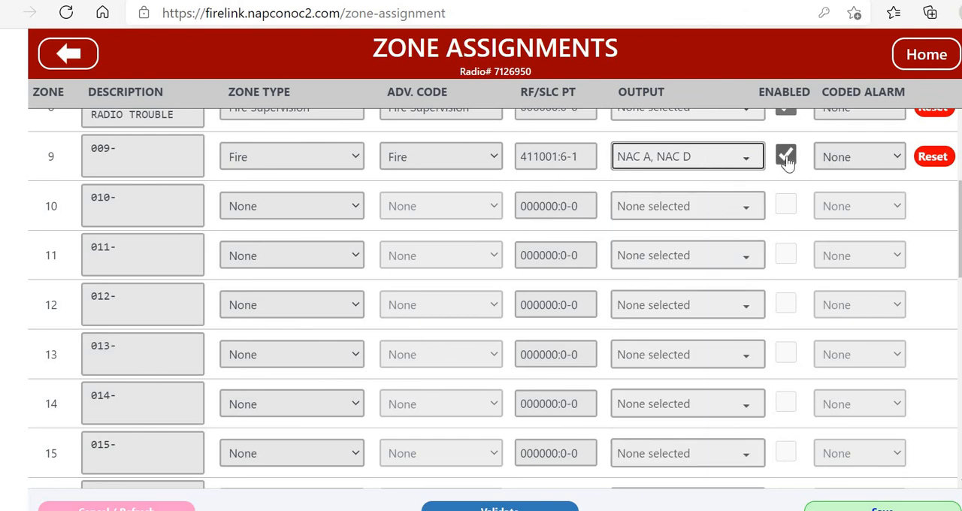
{"action": "mouse_move", "coordinate": [786, 167]}
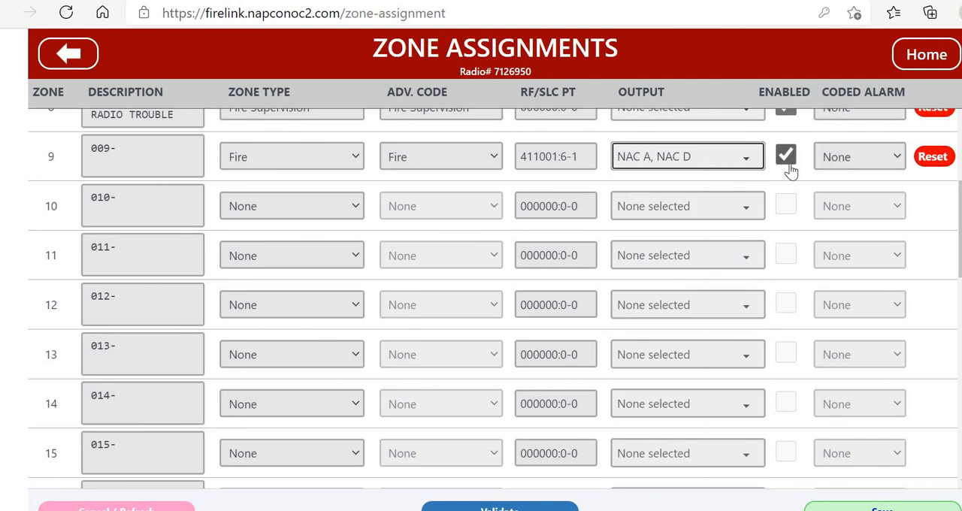
{"action": "mouse_move", "coordinate": [867, 159]}
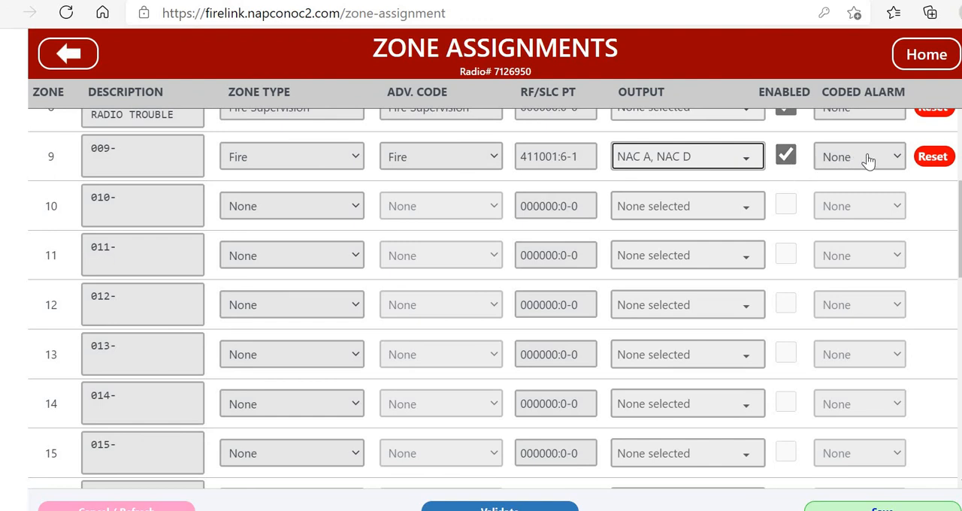
{"action": "mouse_move", "coordinate": [404, 184]}
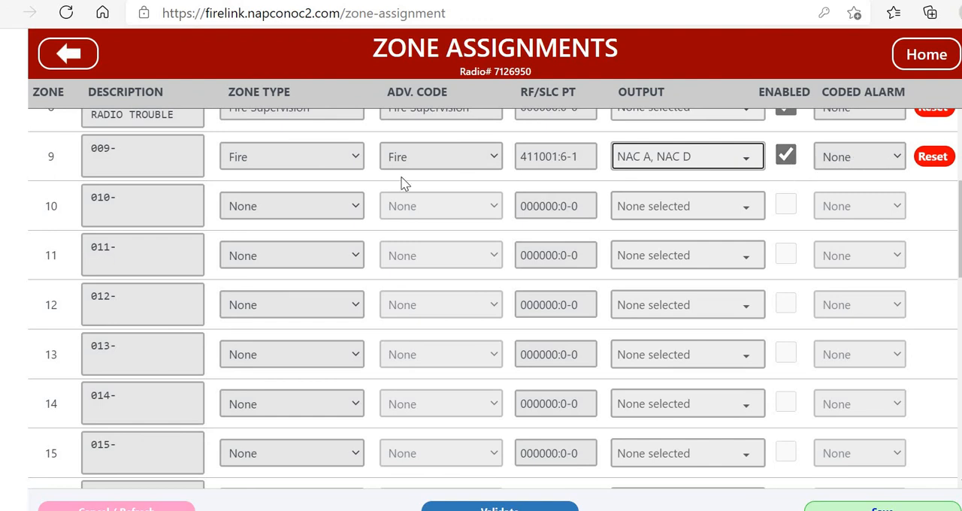
{"action": "left_click", "coordinate": [142, 156]}
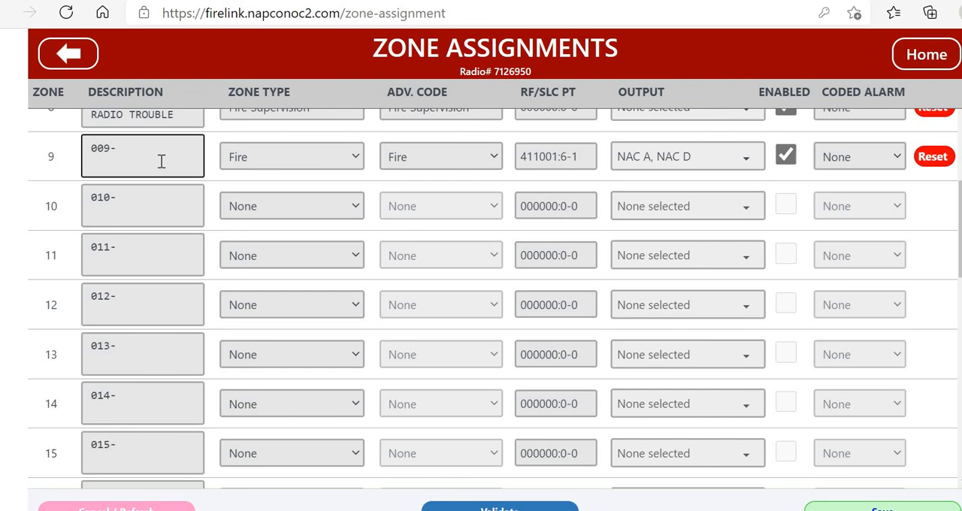
{"action": "type", "text": "SLC SMO"}
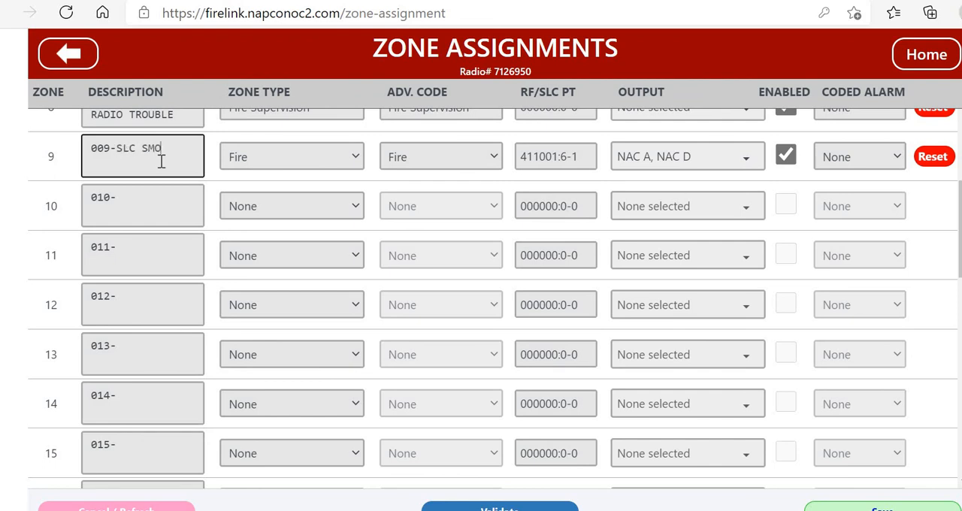
{"action": "type", "text": "KE"}
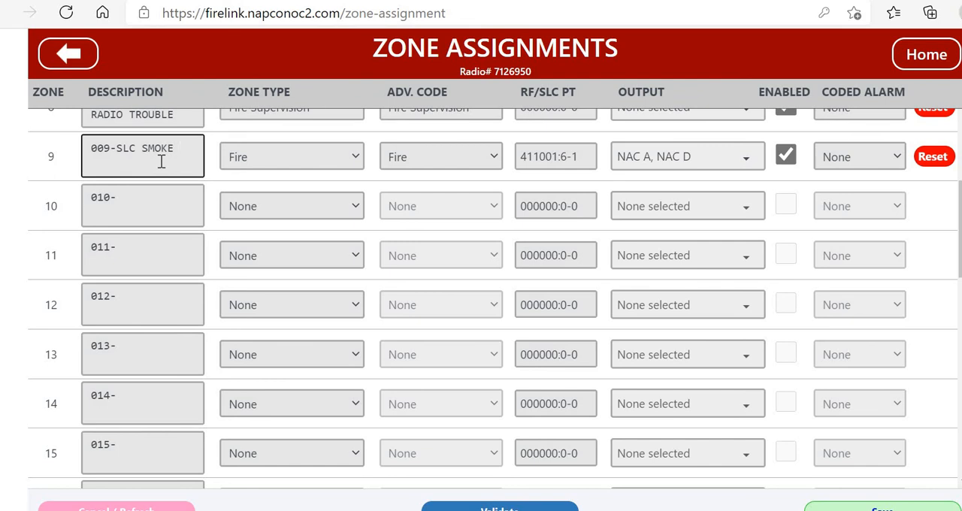
{"action": "type", "text": "AT F"}
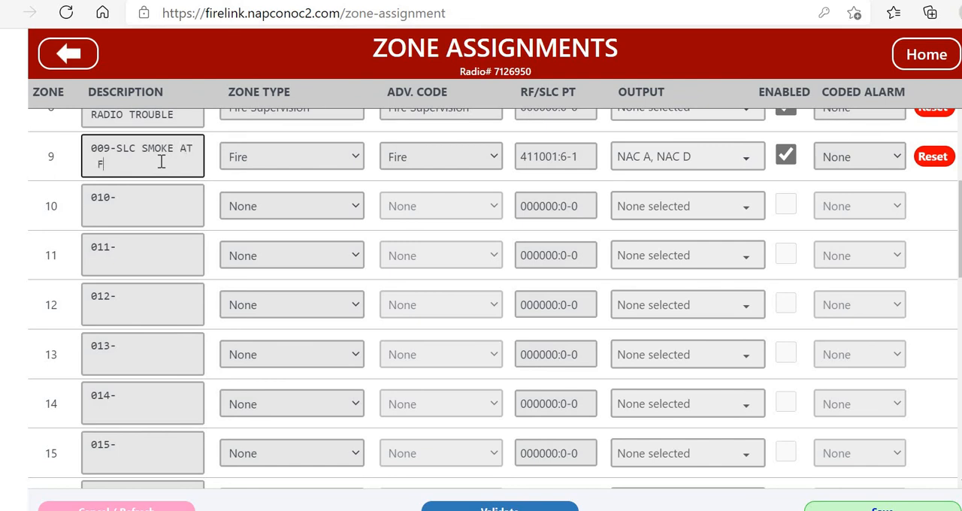
{"action": "type", "text": "ACP"}
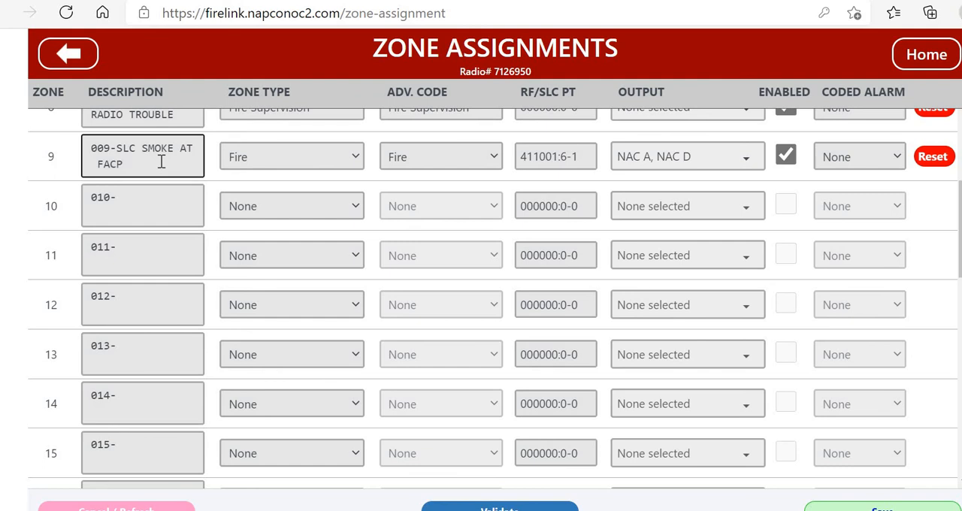
{"action": "mouse_move", "coordinate": [165, 210]}
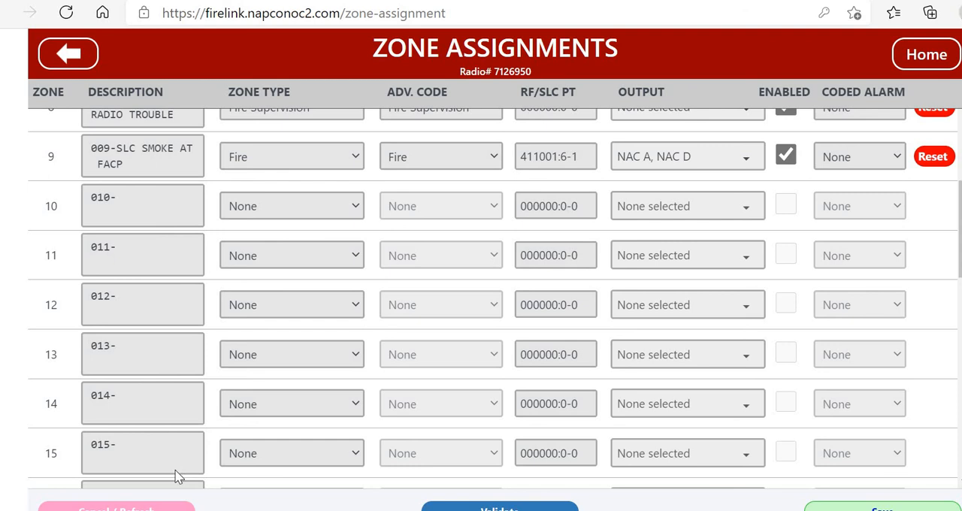
{"action": "mouse_move", "coordinate": [533, 223]}
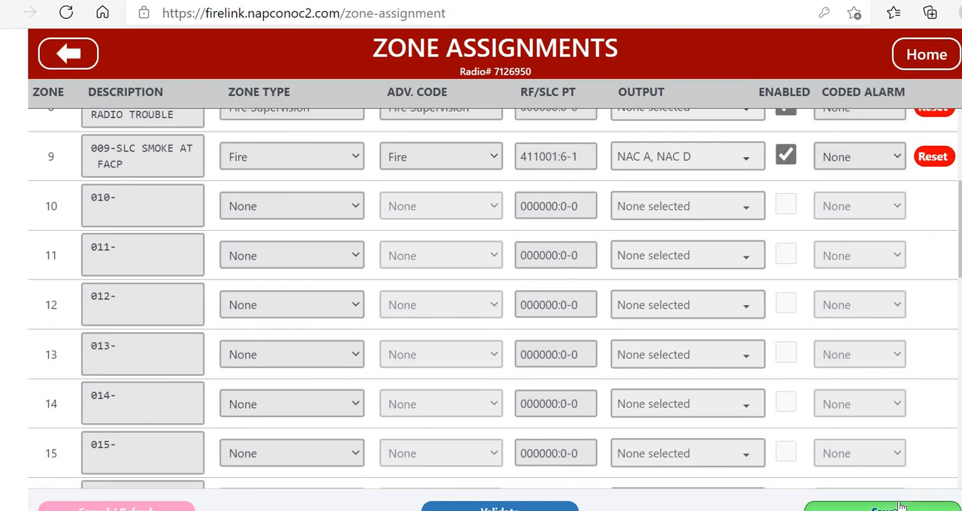
Save zone 9's assignment changes.
{"action": "left_click", "coordinate": [882, 507]}
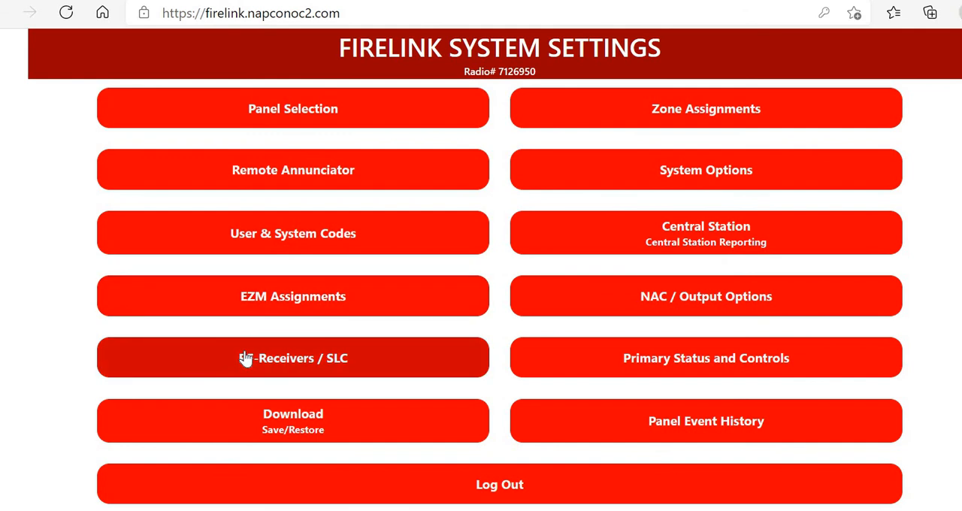
{"action": "mouse_move", "coordinate": [247, 364]}
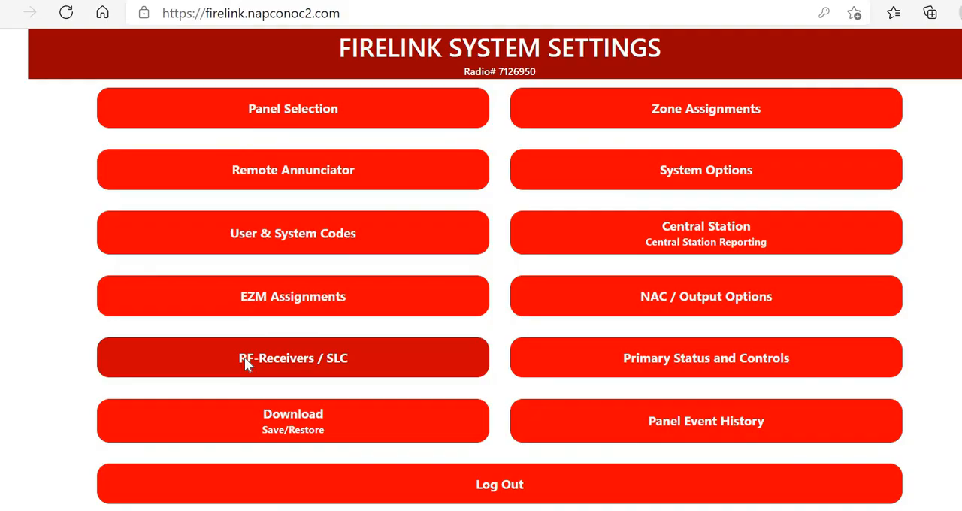
Set RF-Receivers / SLC Address #2 to RF Fire.
{"action": "left_click", "coordinate": [293, 358]}
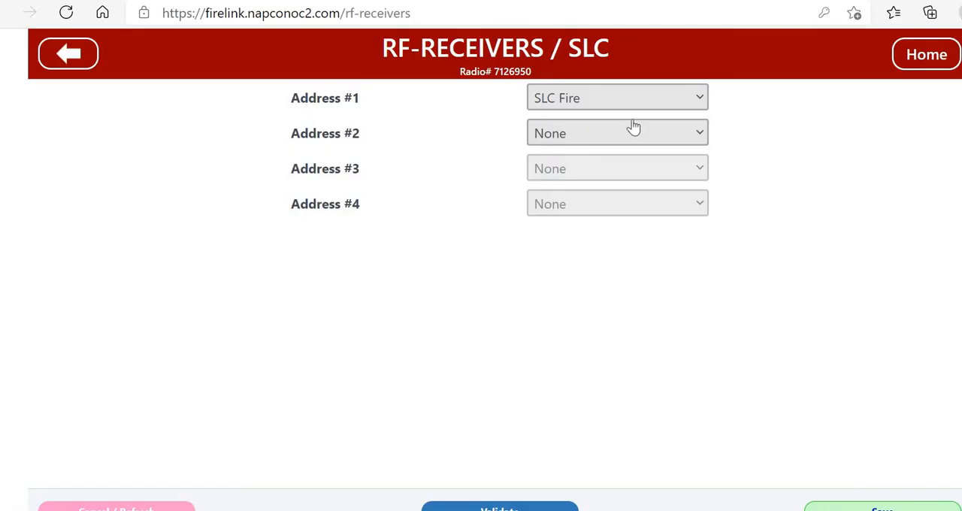
{"action": "mouse_move", "coordinate": [574, 122]}
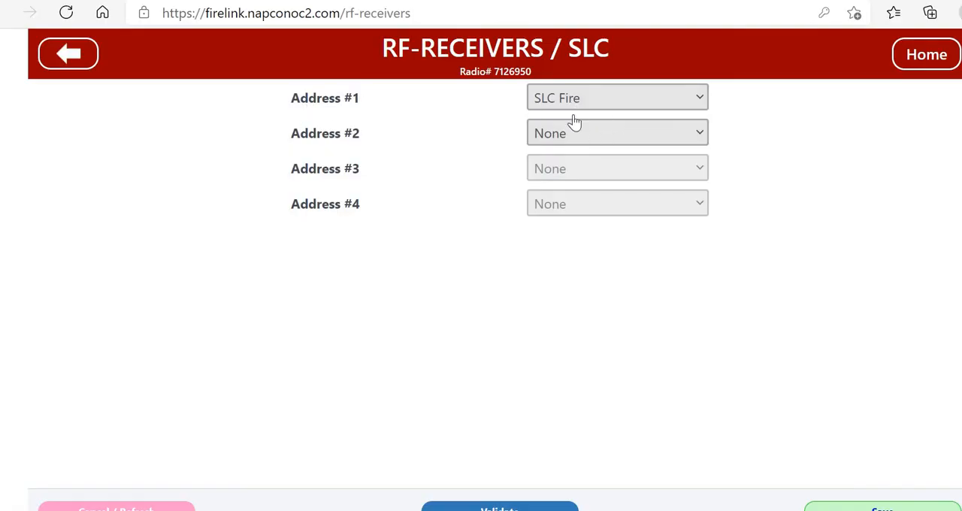
{"action": "left_click", "coordinate": [616, 133]}
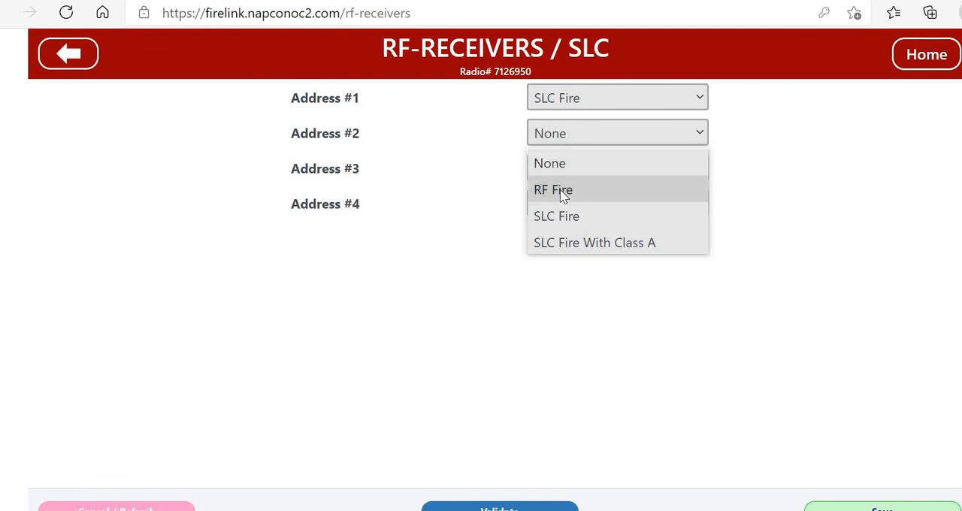
{"action": "left_click", "coordinate": [553, 189]}
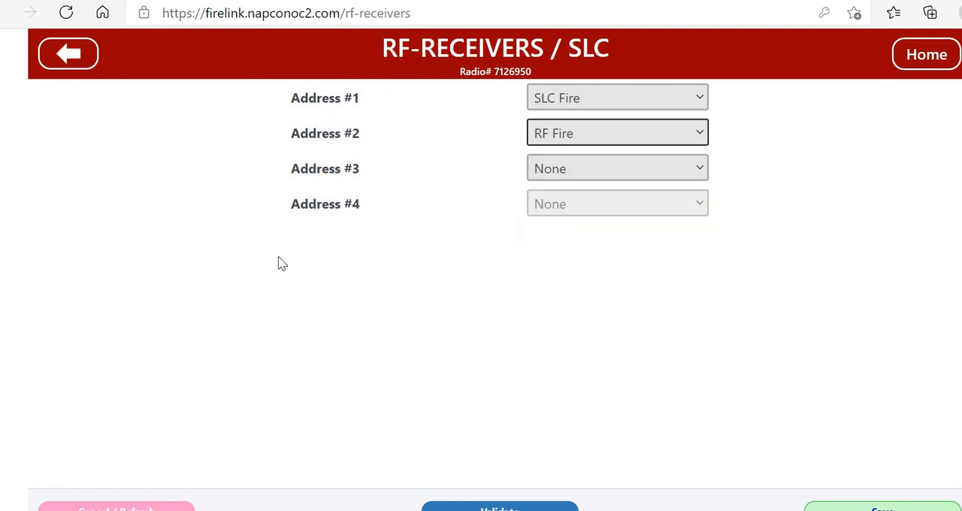
{"action": "mouse_move", "coordinate": [596, 98]}
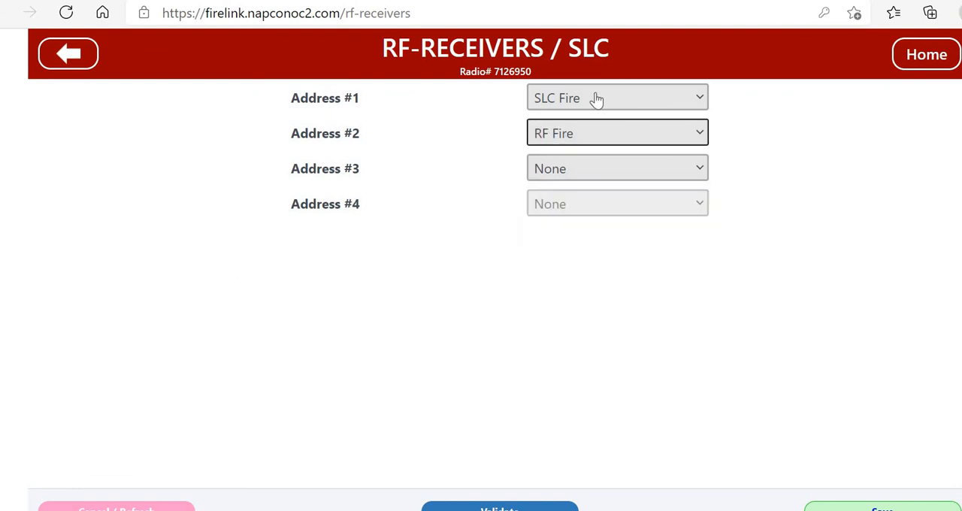
{"action": "mouse_move", "coordinate": [519, 100]}
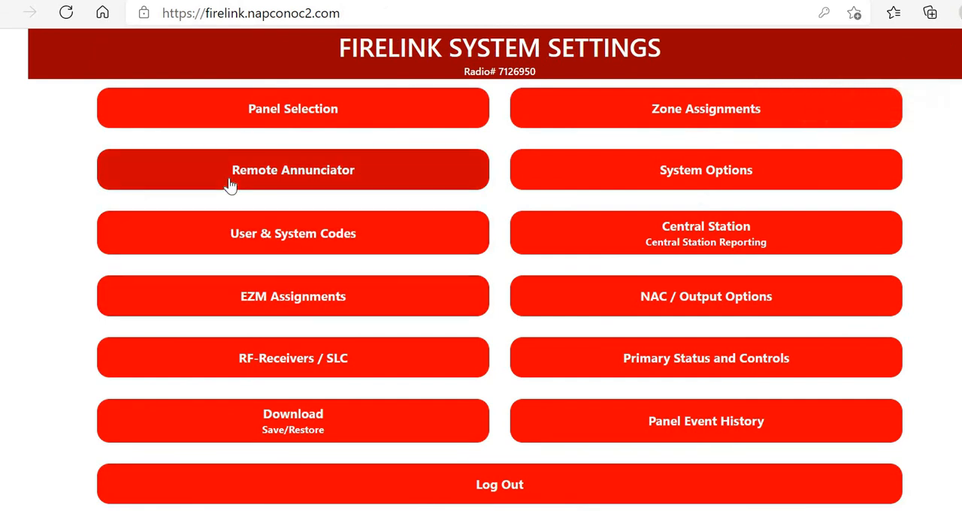
{"action": "mouse_move", "coordinate": [683, 105]}
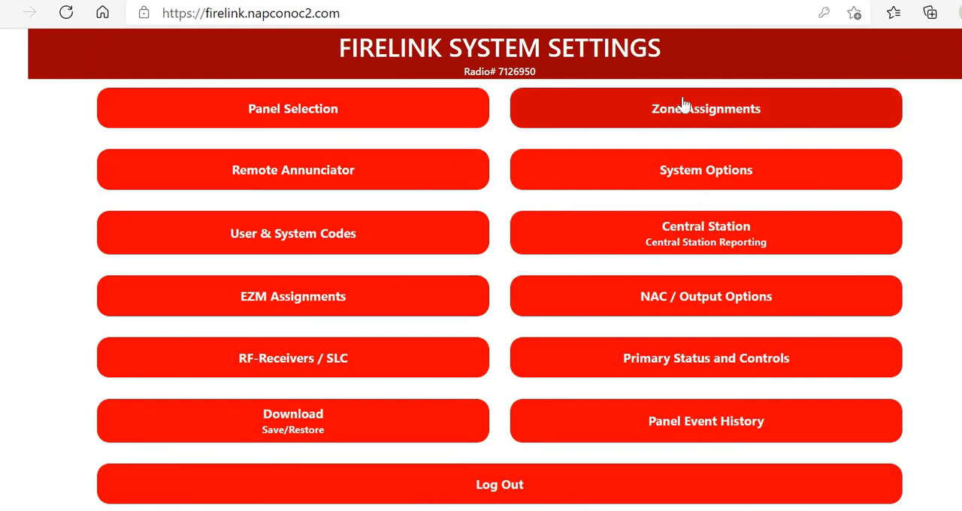
Check zone 10's SLC ID point, remove NAC A from its outputs, and save.
{"action": "left_click", "coordinate": [704, 108]}
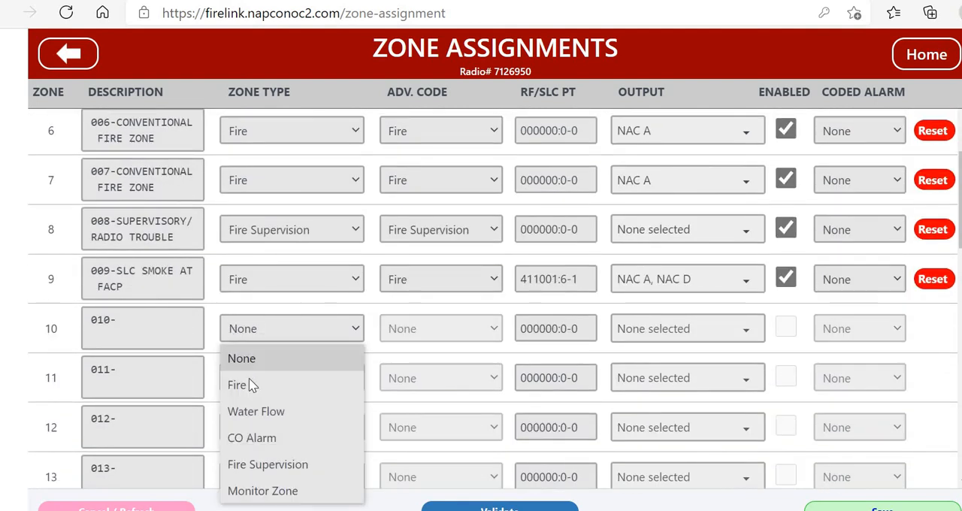
{"action": "mouse_move", "coordinate": [267, 464]}
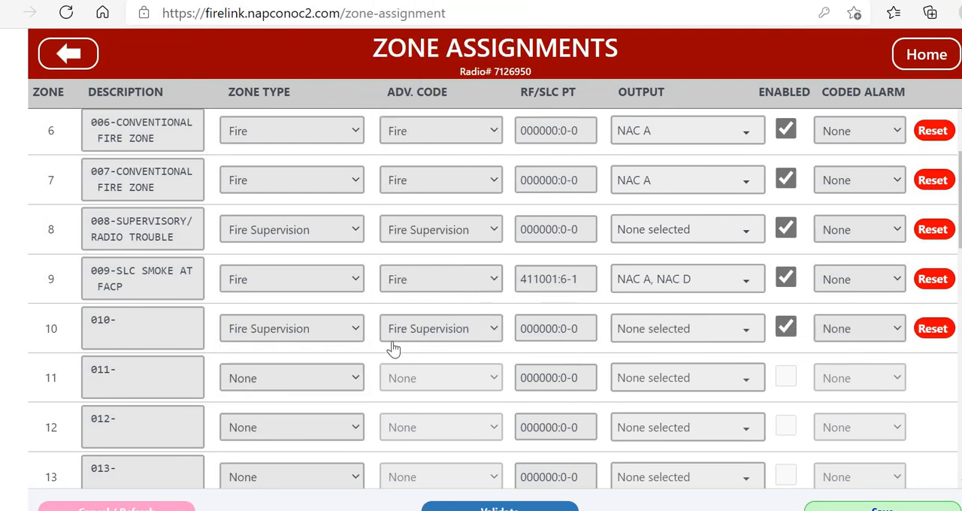
{"action": "left_click", "coordinate": [555, 329]}
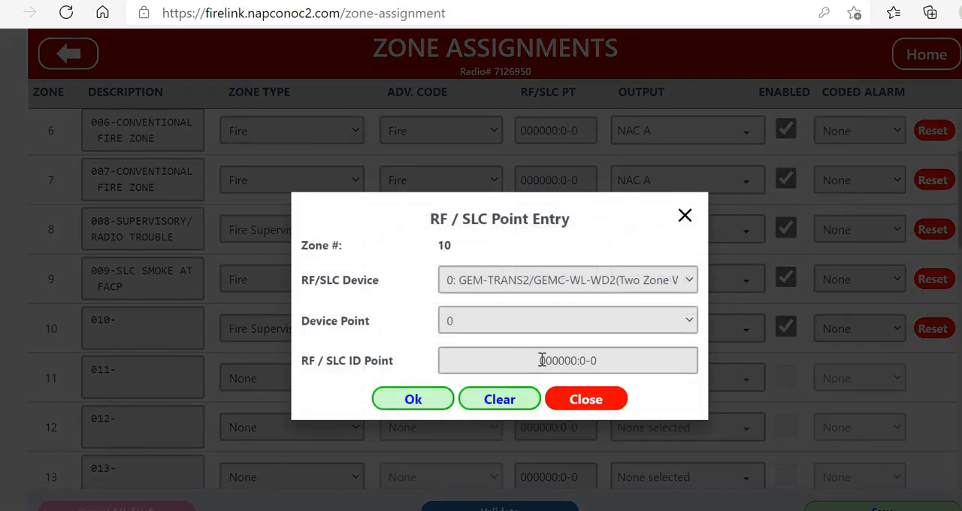
{"action": "double_click", "coordinate": [588, 359]}
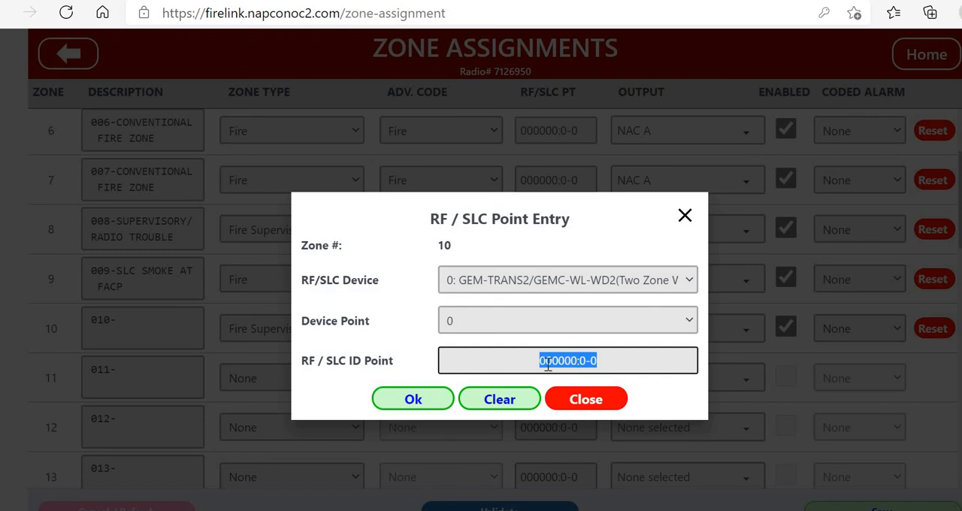
{"action": "mouse_move", "coordinate": [498, 398]}
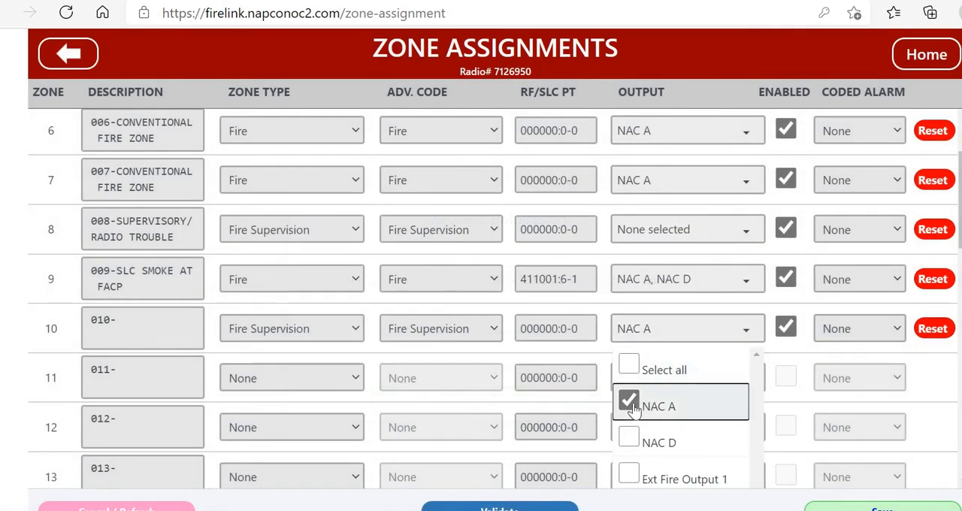
{"action": "left_click", "coordinate": [628, 399]}
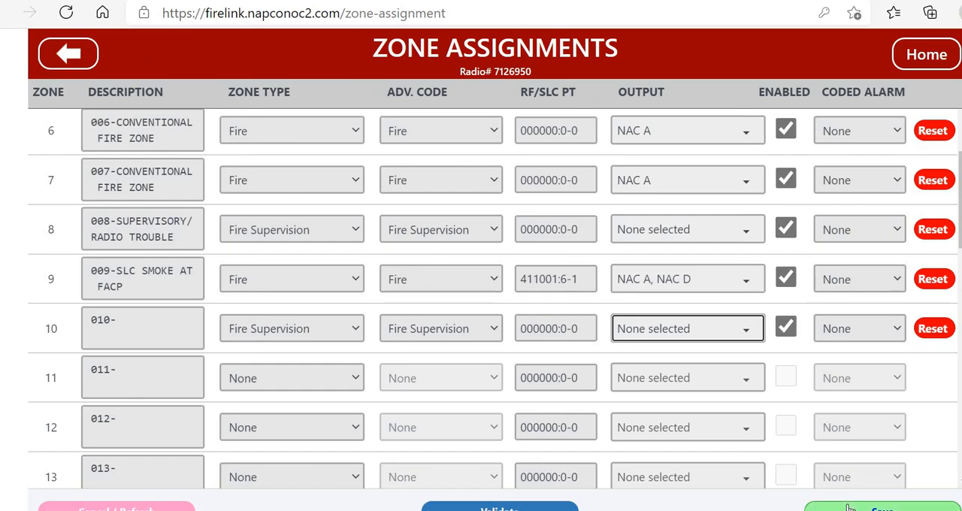
{"action": "left_click", "coordinate": [879, 509]}
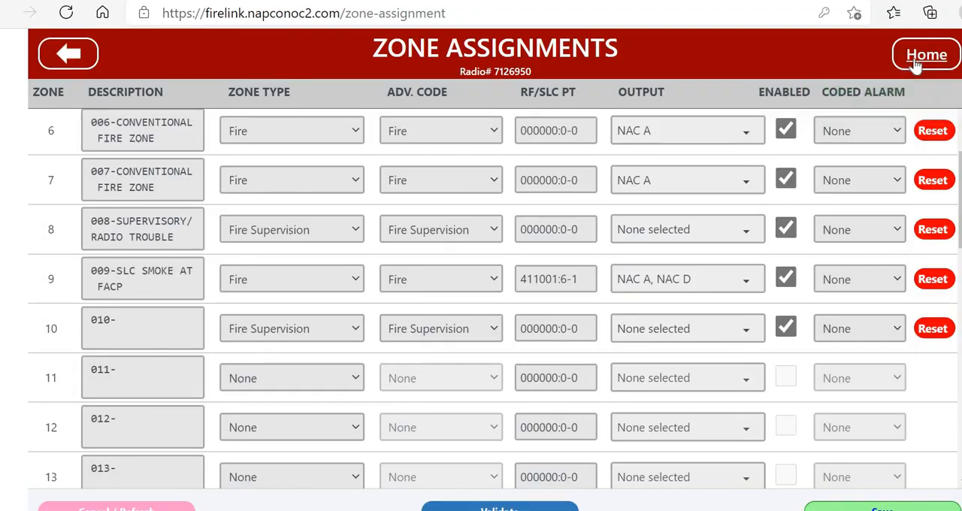
Go Home to the Firelink System Settings page.
{"action": "left_click", "coordinate": [925, 54]}
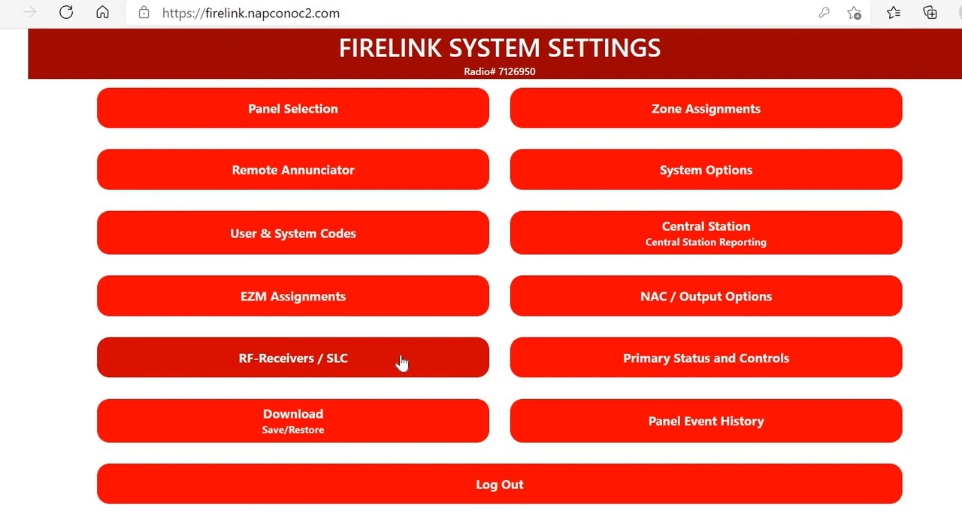
{"action": "mouse_move", "coordinate": [243, 295]}
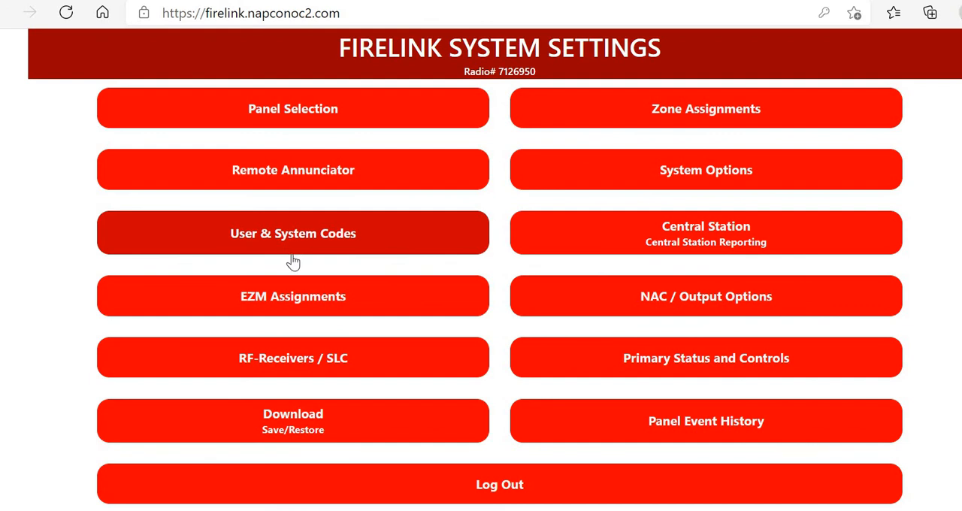
{"action": "mouse_move", "coordinate": [292, 301]}
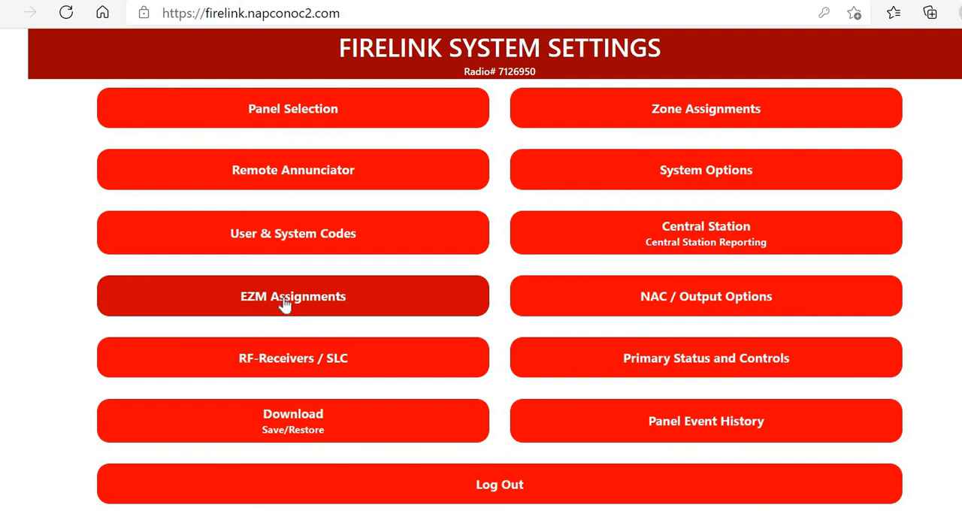
Set the EZM 2 module type (zones 13–16) to 8 Fire Zone.
{"action": "left_click", "coordinate": [292, 295]}
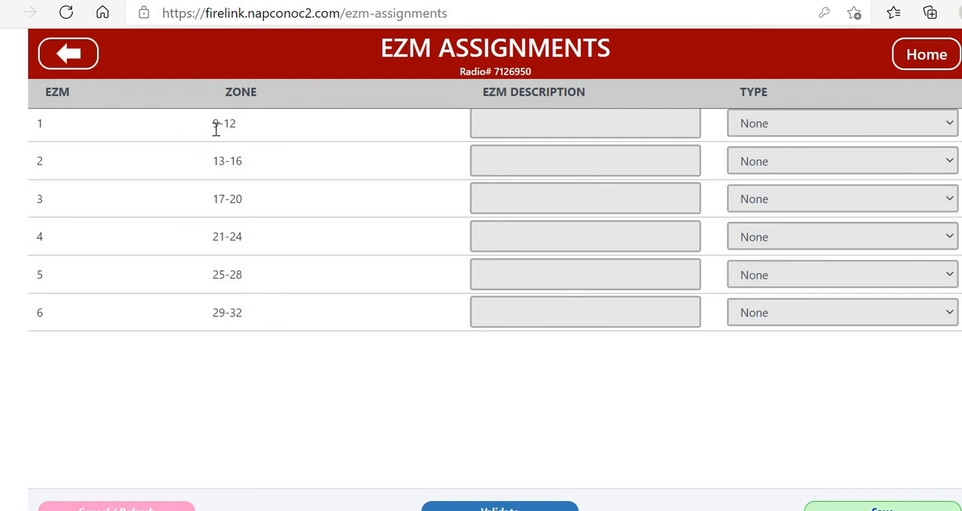
{"action": "mouse_move", "coordinate": [226, 138]}
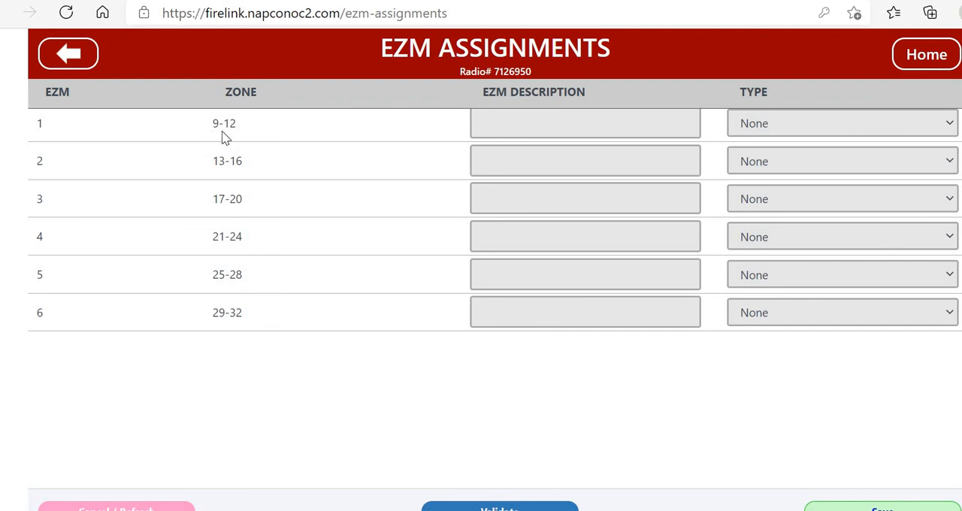
{"action": "mouse_move", "coordinate": [613, 175]}
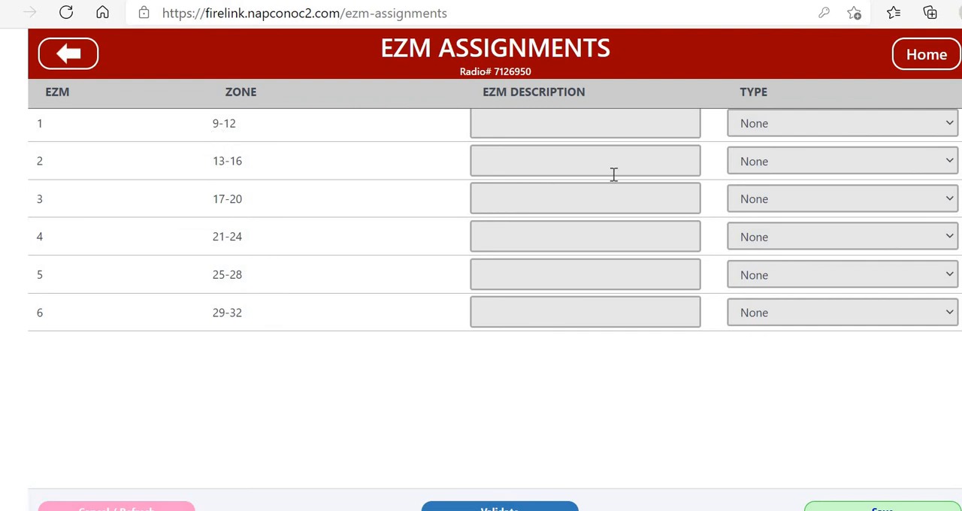
{"action": "left_click", "coordinate": [840, 161]}
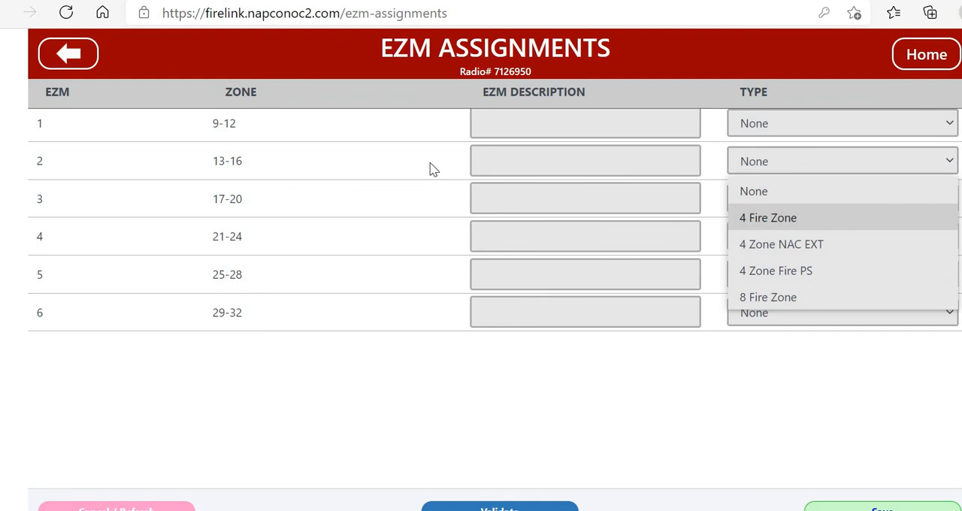
{"action": "mouse_move", "coordinate": [109, 166]}
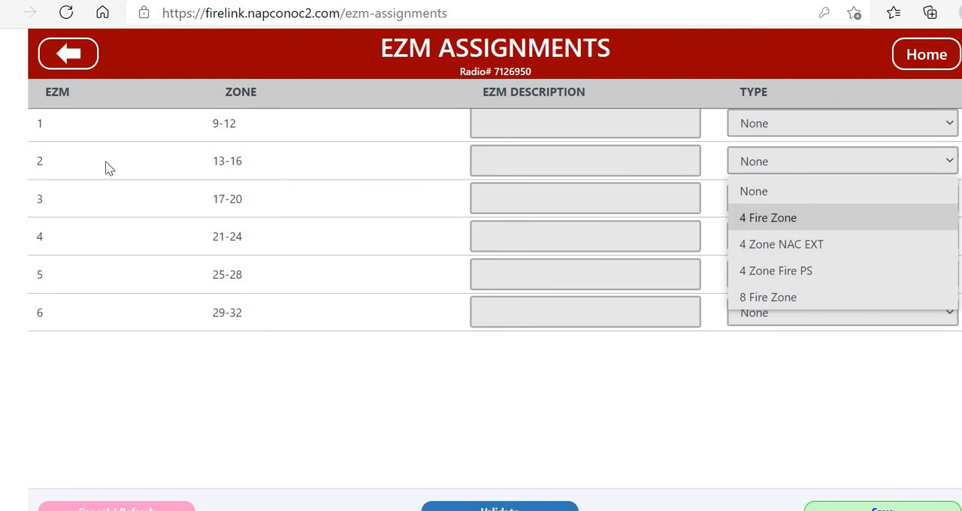
{"action": "mouse_move", "coordinate": [62, 187]}
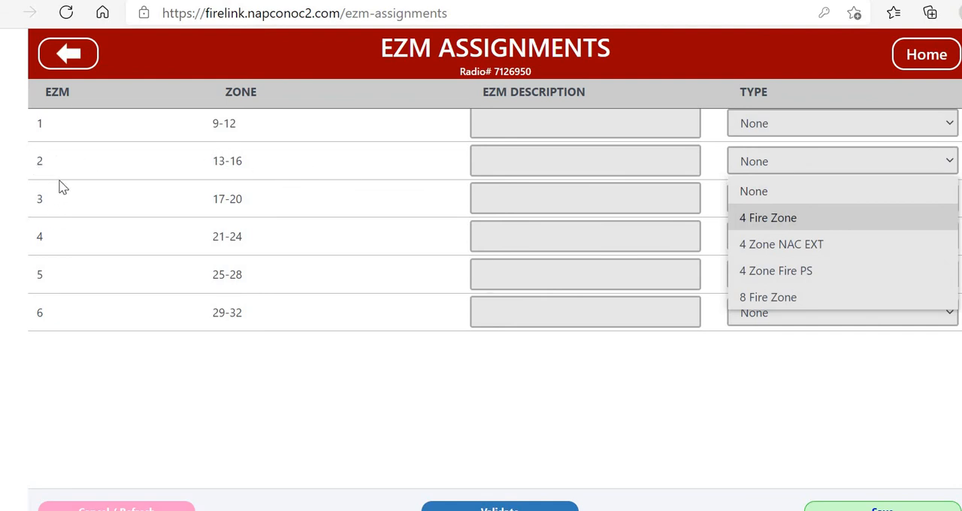
{"action": "mouse_move", "coordinate": [767, 297]}
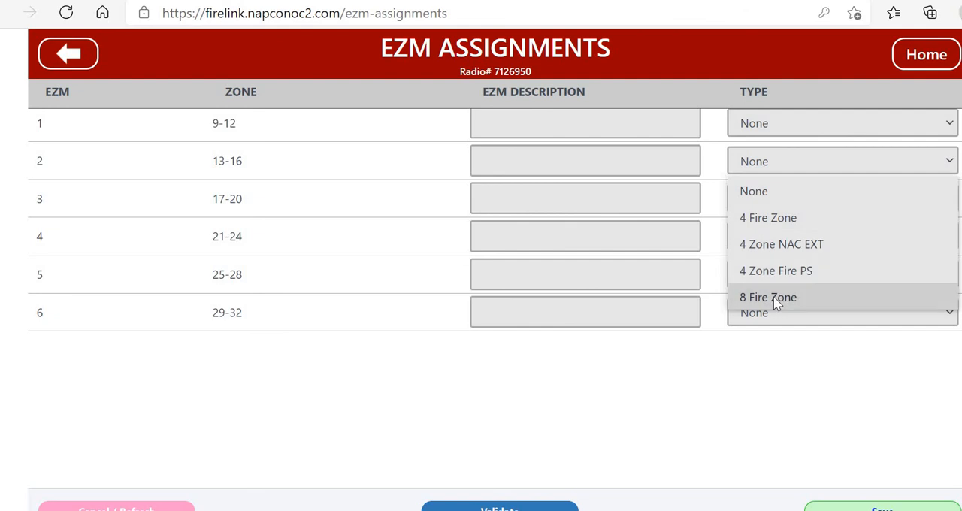
{"action": "left_click", "coordinate": [768, 296]}
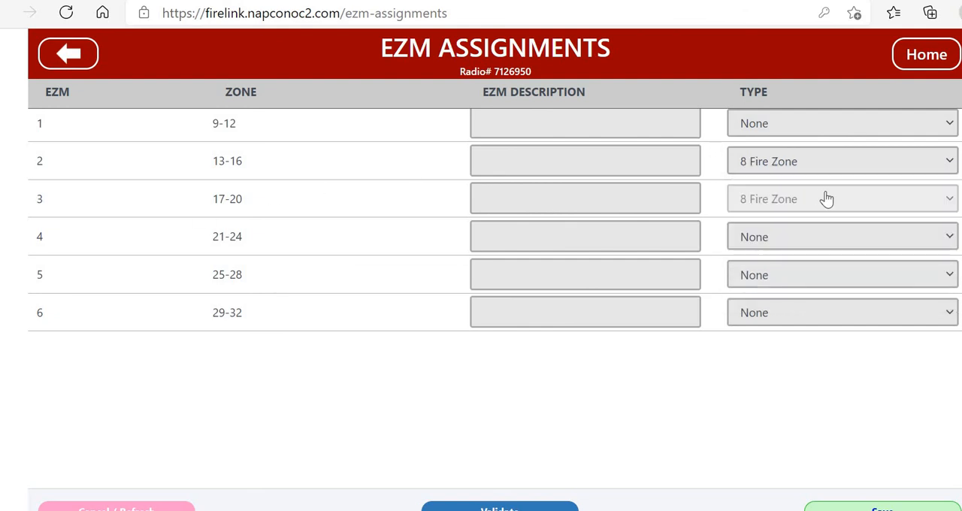
{"action": "mouse_move", "coordinate": [23, 183]}
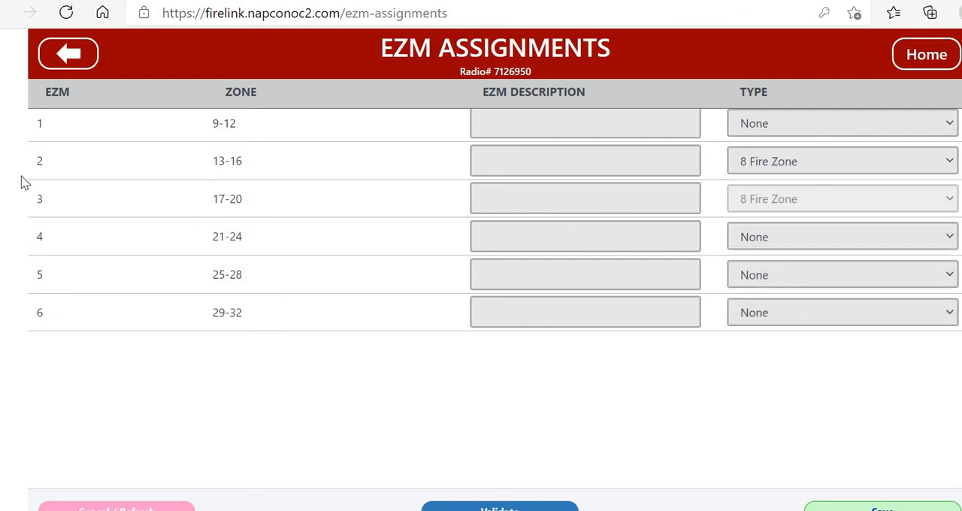
{"action": "mouse_move", "coordinate": [213, 165]}
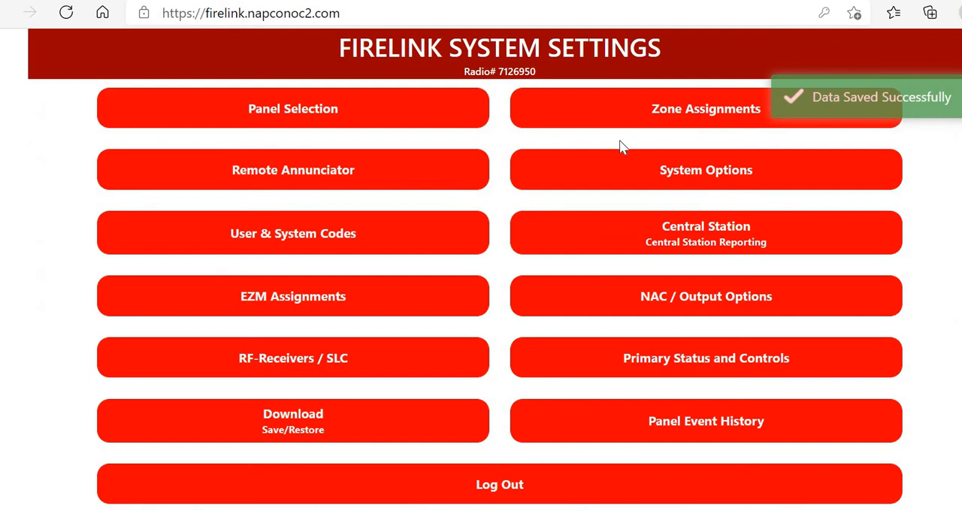
Make zone 13 a Water Flow zone with outputs NAC A and NAC D, and save.
{"action": "left_click", "coordinate": [704, 108]}
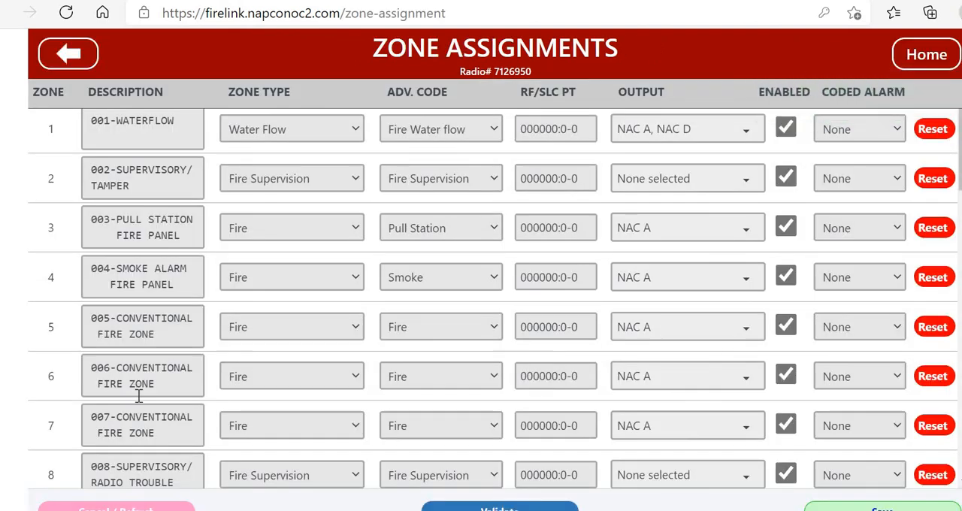
{"action": "scroll", "scroll_direction": "down", "scroll_amount": 3}
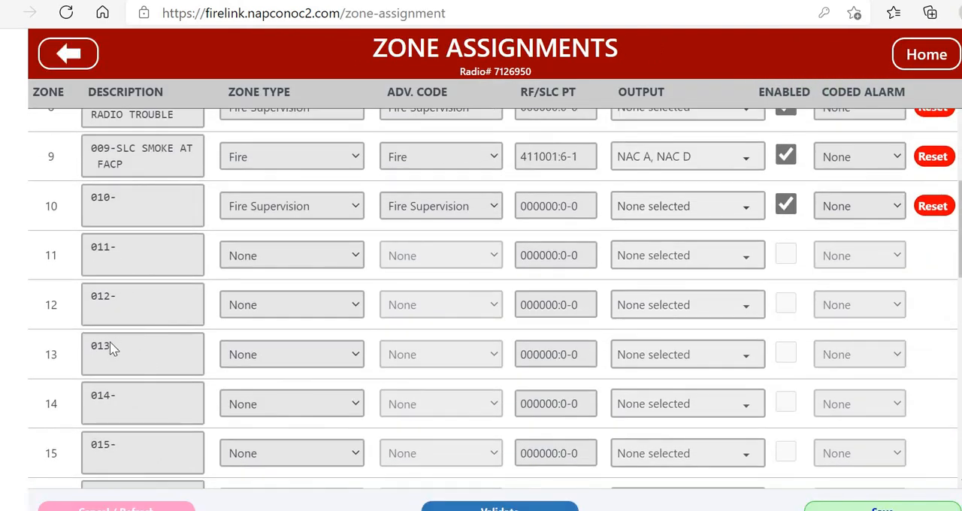
{"action": "mouse_move", "coordinate": [137, 355]}
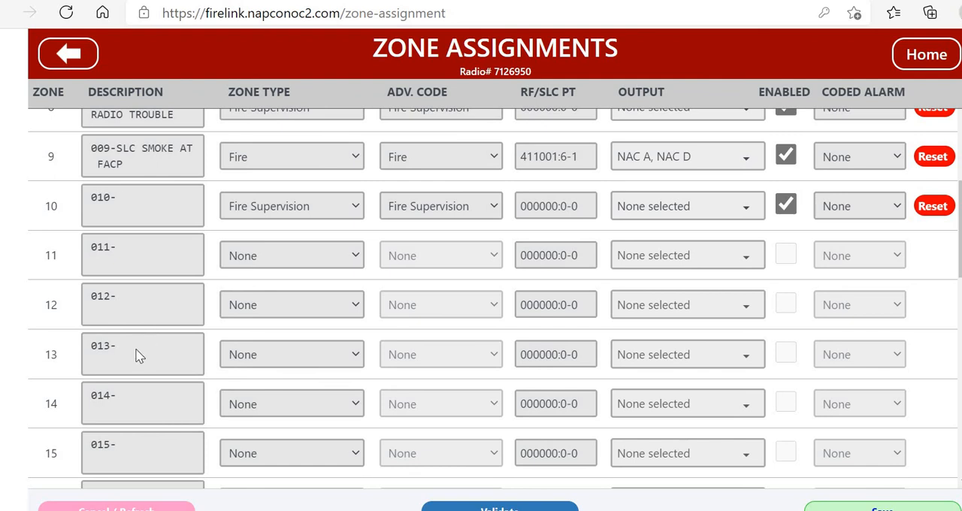
{"action": "mouse_move", "coordinate": [124, 353]}
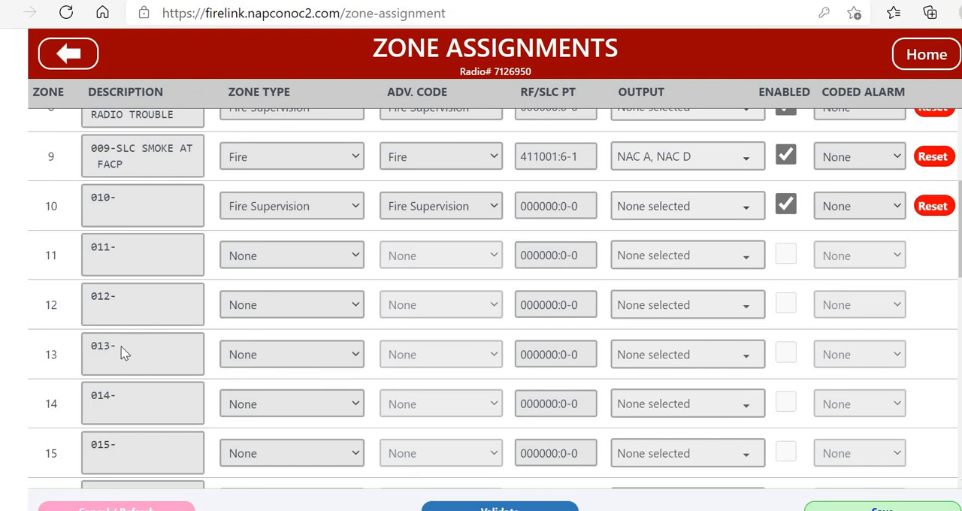
{"action": "mouse_move", "coordinate": [290, 353]}
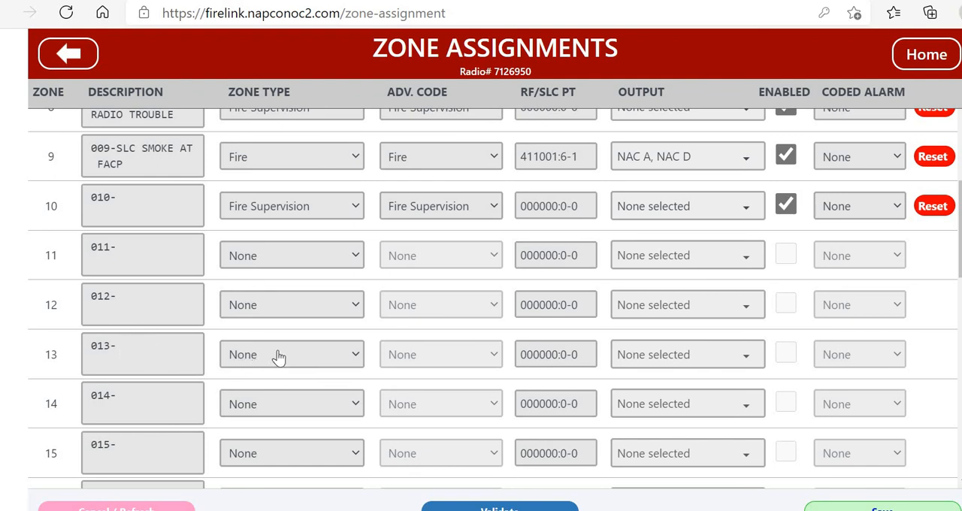
{"action": "left_click", "coordinate": [291, 354]}
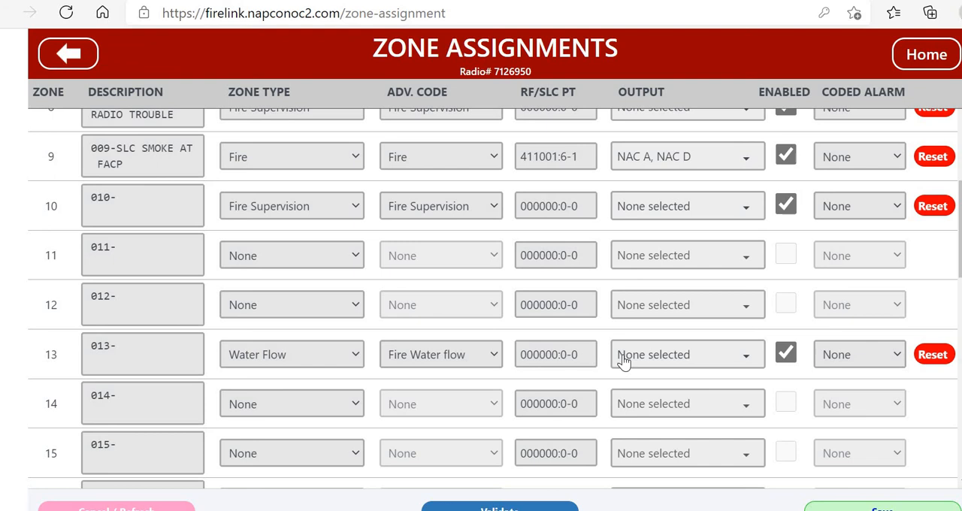
{"action": "mouse_move", "coordinate": [662, 361]}
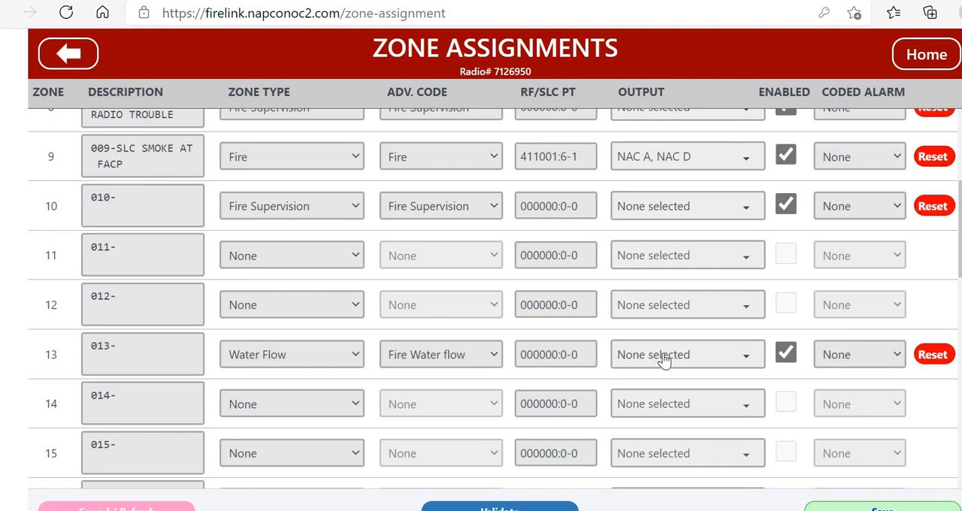
{"action": "left_click", "coordinate": [685, 354]}
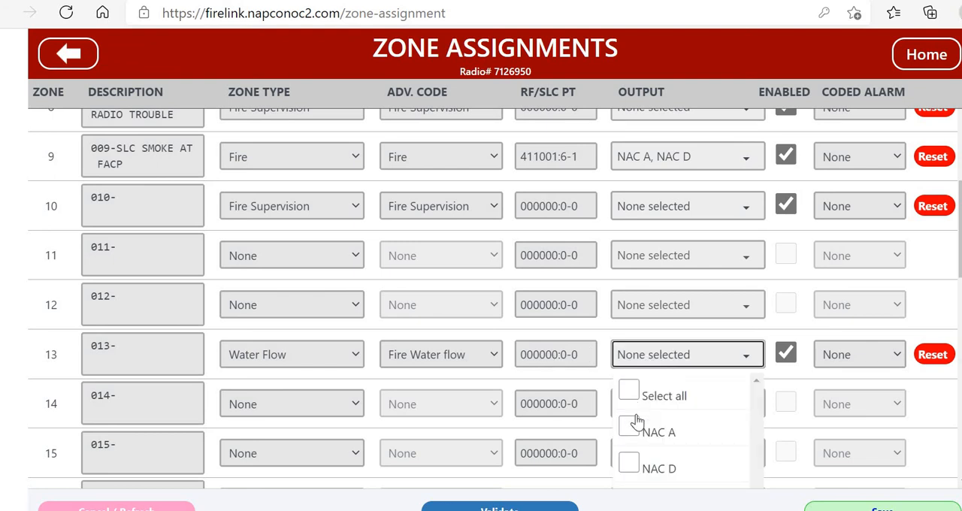
{"action": "left_click", "coordinate": [658, 432]}
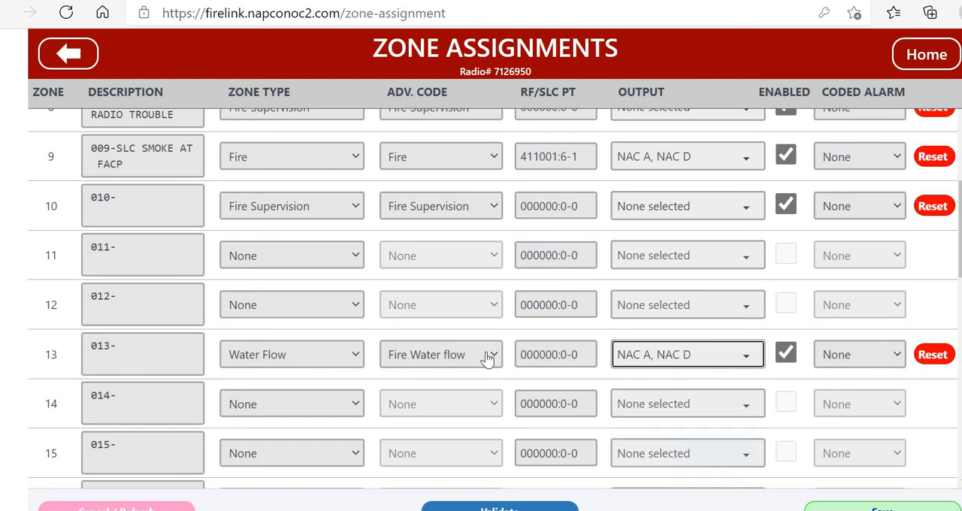
{"action": "mouse_move", "coordinate": [807, 465]}
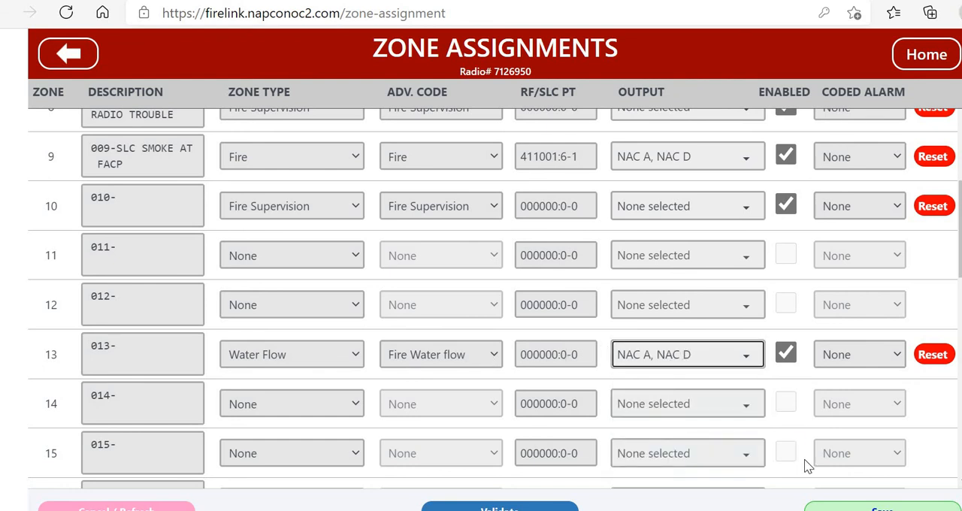
{"action": "left_click", "coordinate": [882, 509]}
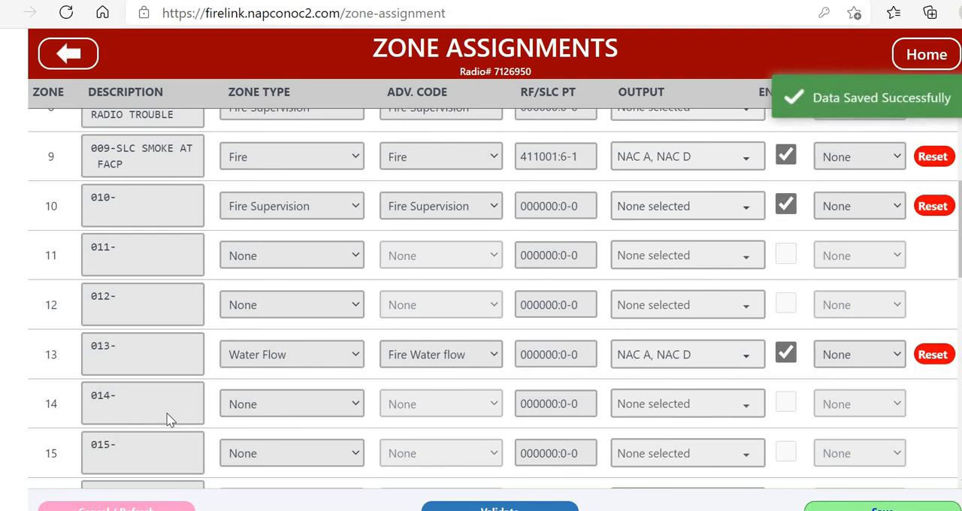
Describe zone 13 as 013-WATERFLOW.
{"action": "left_click", "coordinate": [142, 354]}
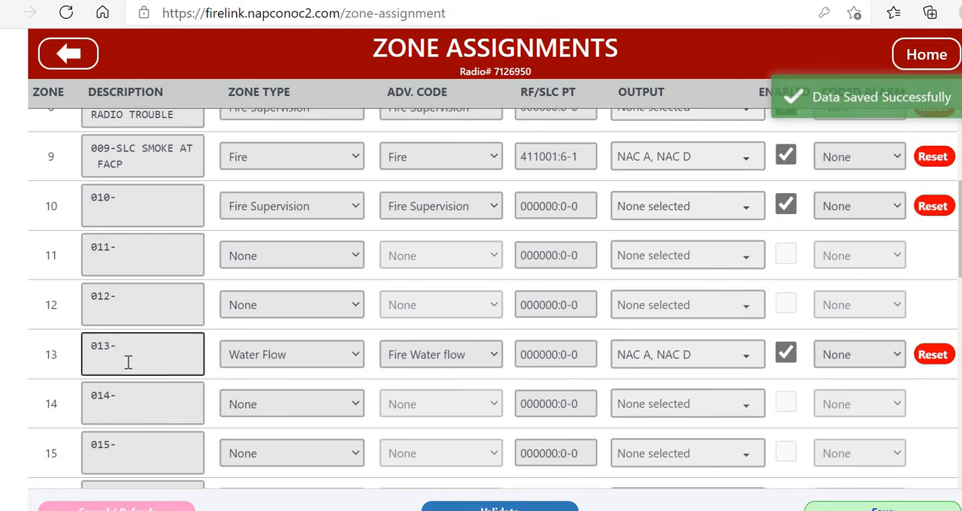
{"action": "type", "text": "WA"}
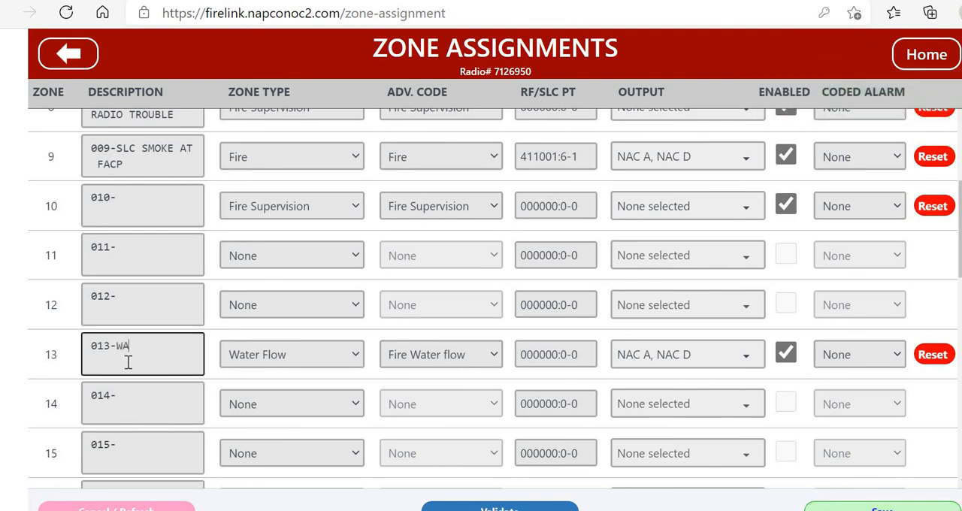
{"action": "type", "text": "TERFLOW"}
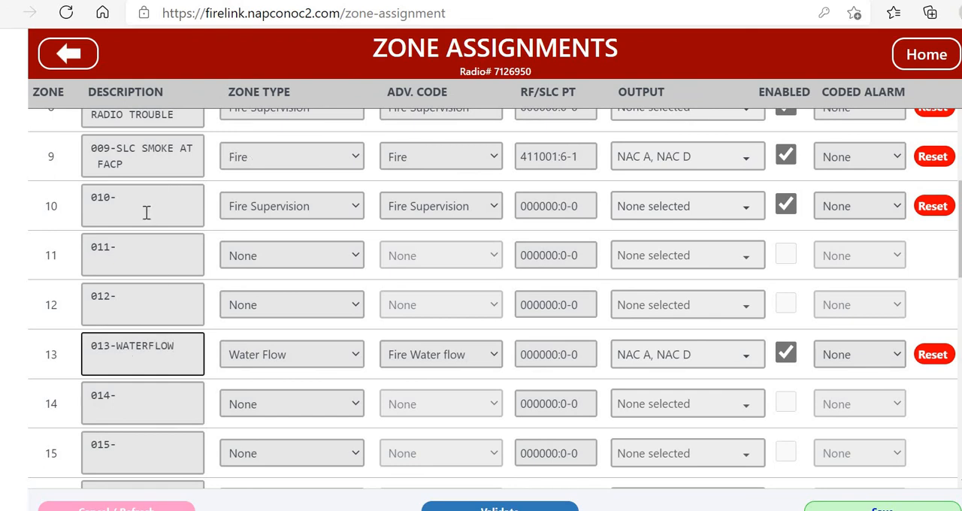
Describe zone 10 as 010-OUTSIDE PIV and set zone 14's type to CO Alarm.
{"action": "left_click", "coordinate": [143, 205]}
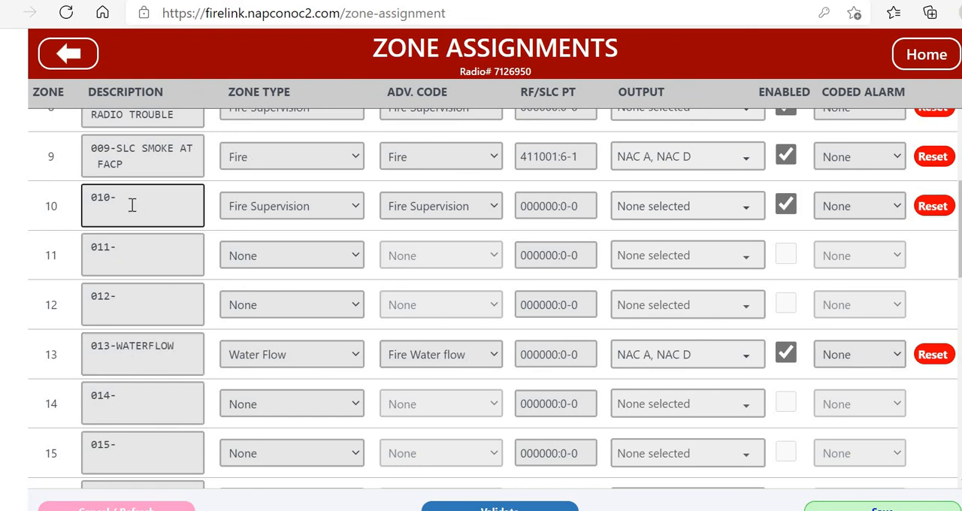
{"action": "type", "text": "OUT"}
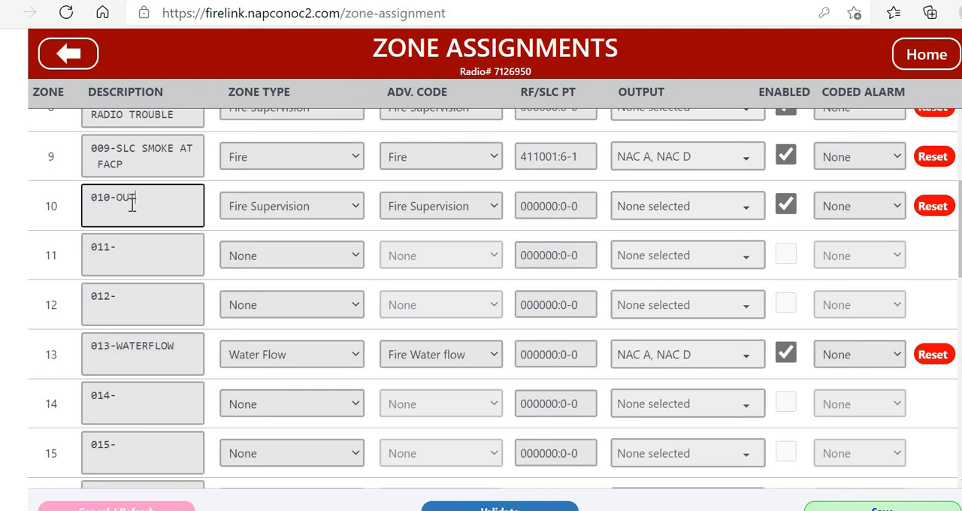
{"action": "type", "text": "SIDE PI"}
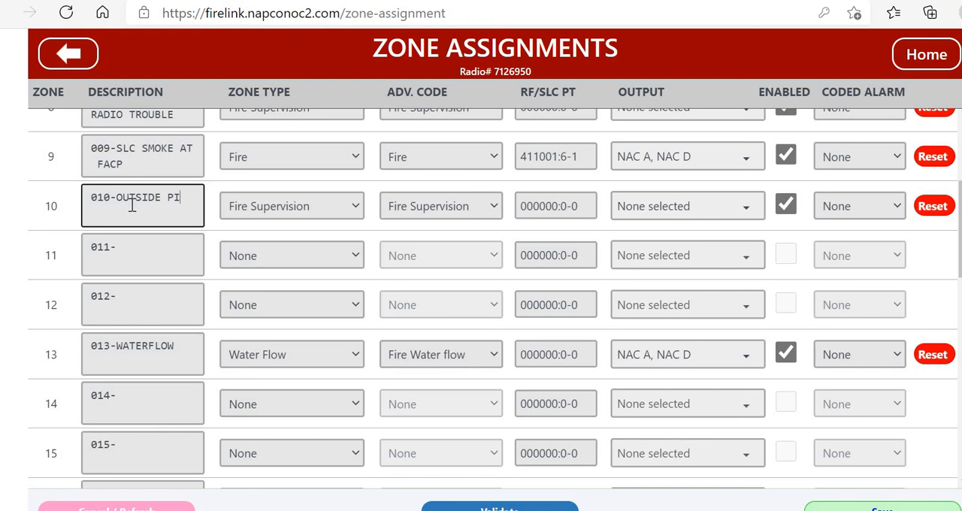
{"action": "type", "text": "V"}
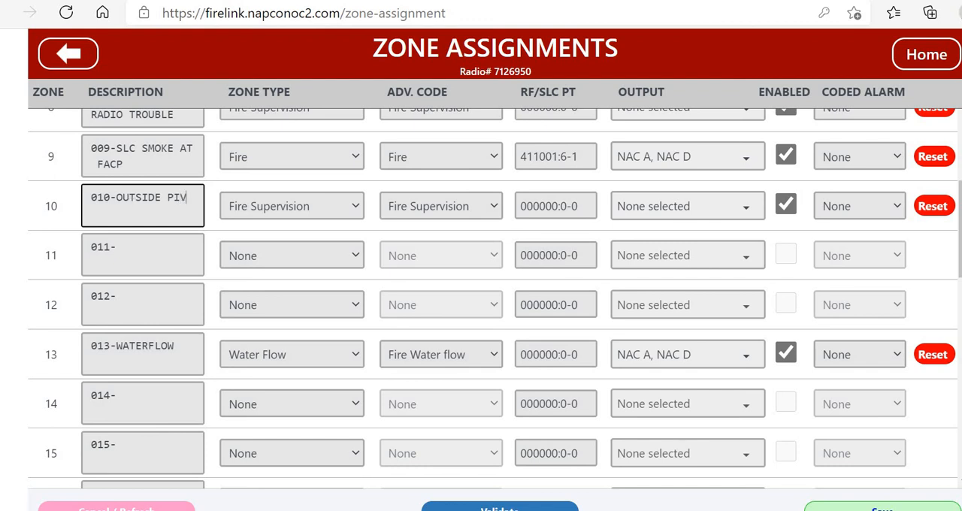
{"action": "left_click", "coordinate": [291, 206]}
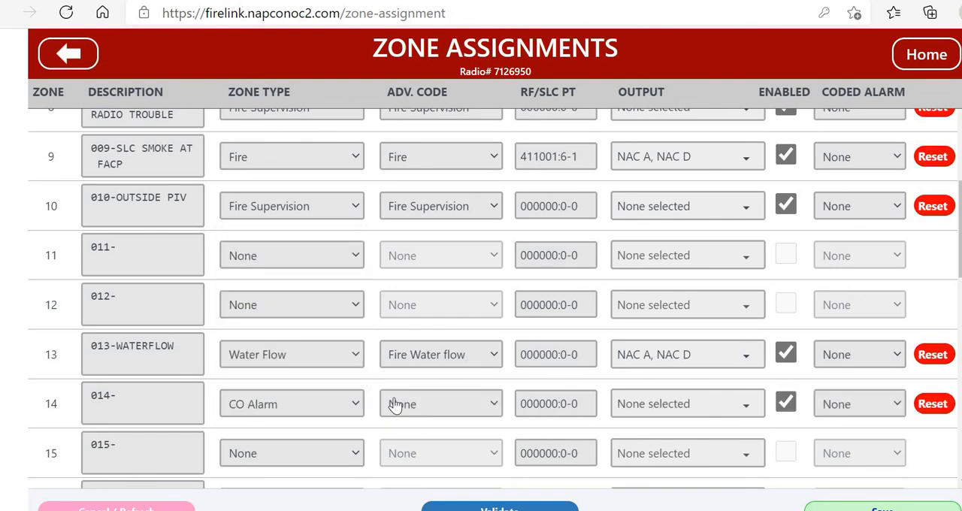
Give zone 14 the CO Alarm advanced code and description 014-CO ALARM; make zone 15 Fire Supervision.
{"action": "left_click", "coordinate": [440, 403]}
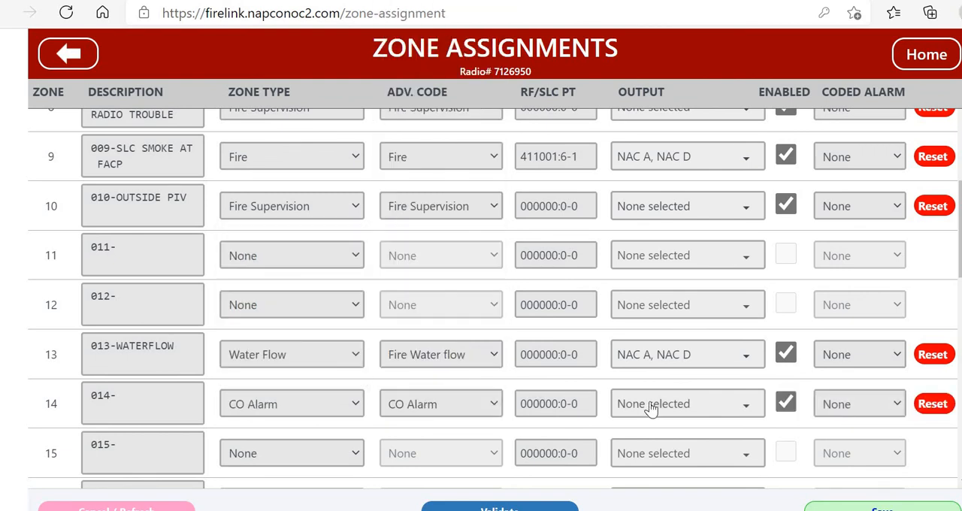
{"action": "left_click", "coordinate": [685, 403]}
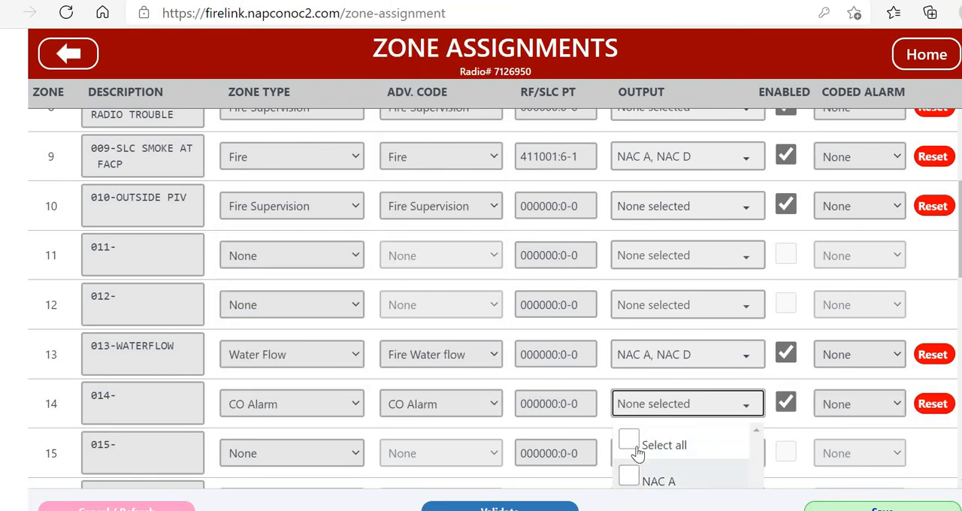
{"action": "left_click", "coordinate": [687, 403]}
{"action": "type", "text": "C"}
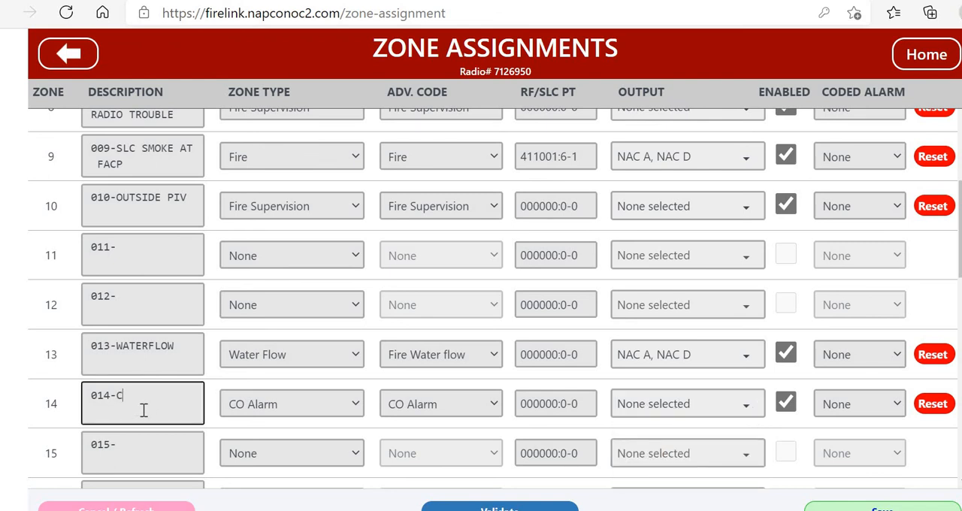
{"action": "type", "text": "O ALARM"}
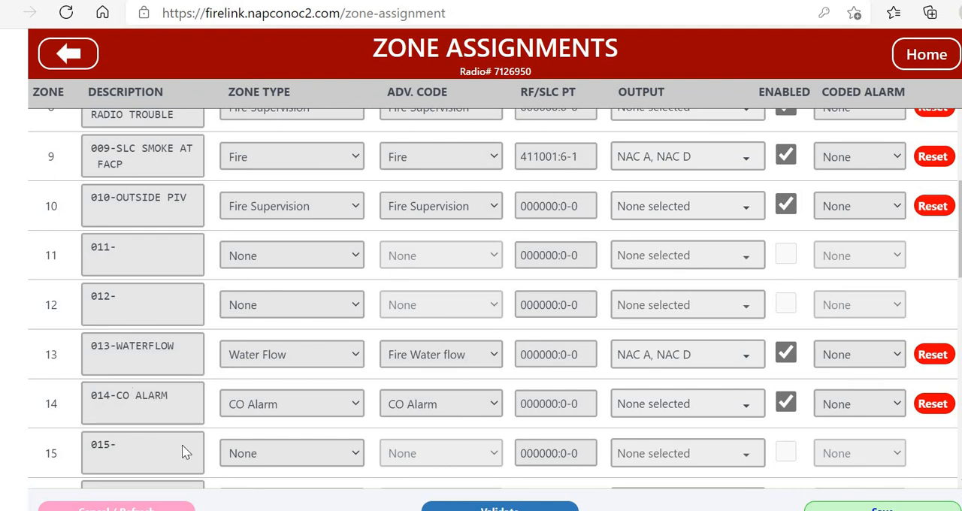
{"action": "left_click", "coordinate": [290, 255]}
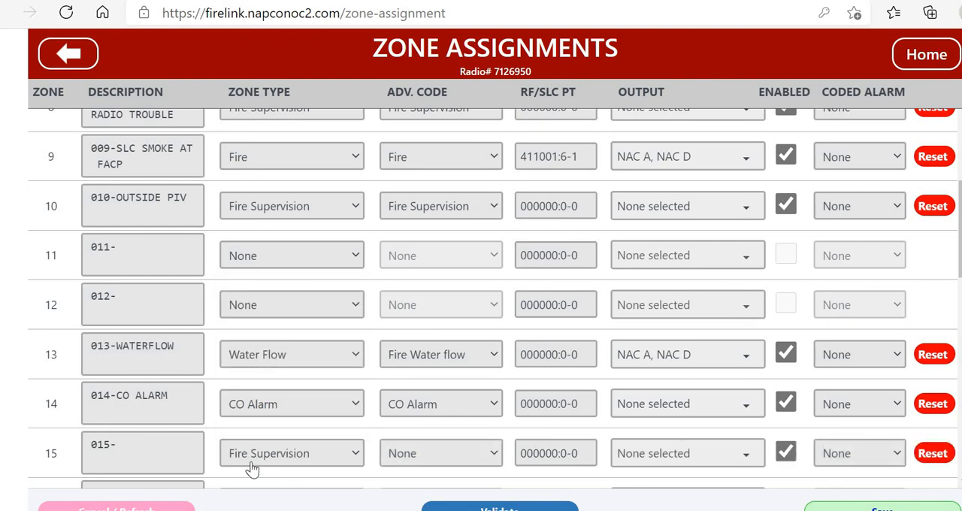
Give zone 15 the Fire Supervision advanced code and description 015-MAIN GATEVALVE, then save.
{"action": "left_click", "coordinate": [440, 453]}
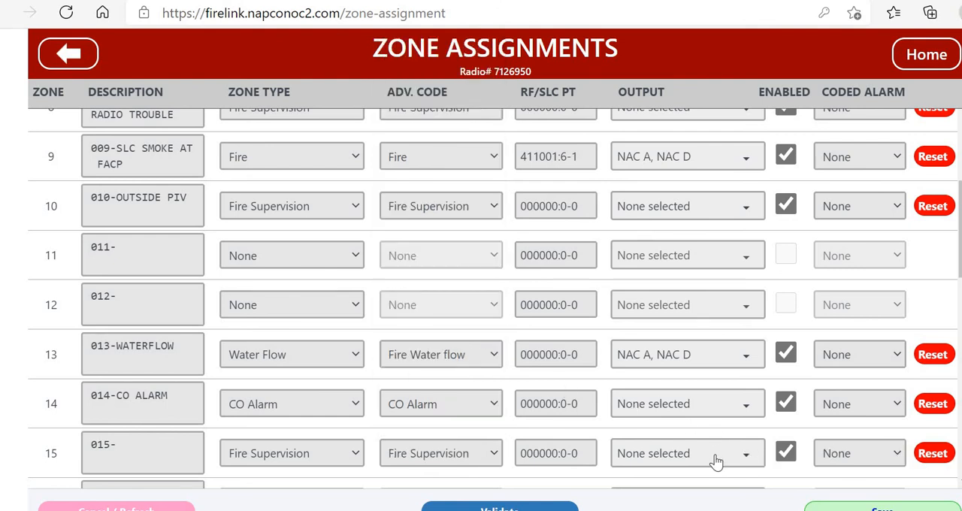
{"action": "left_click", "coordinate": [143, 452]}
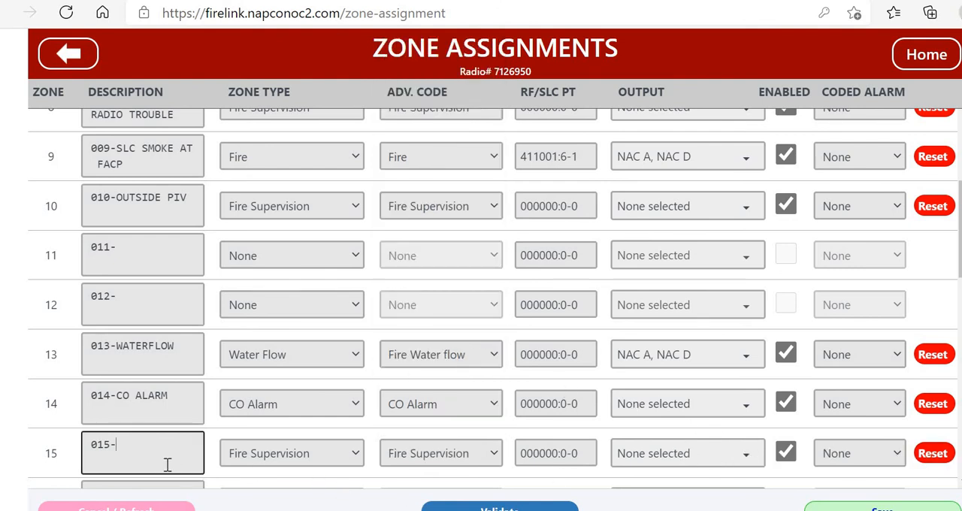
{"action": "type", "text": "MAIN"}
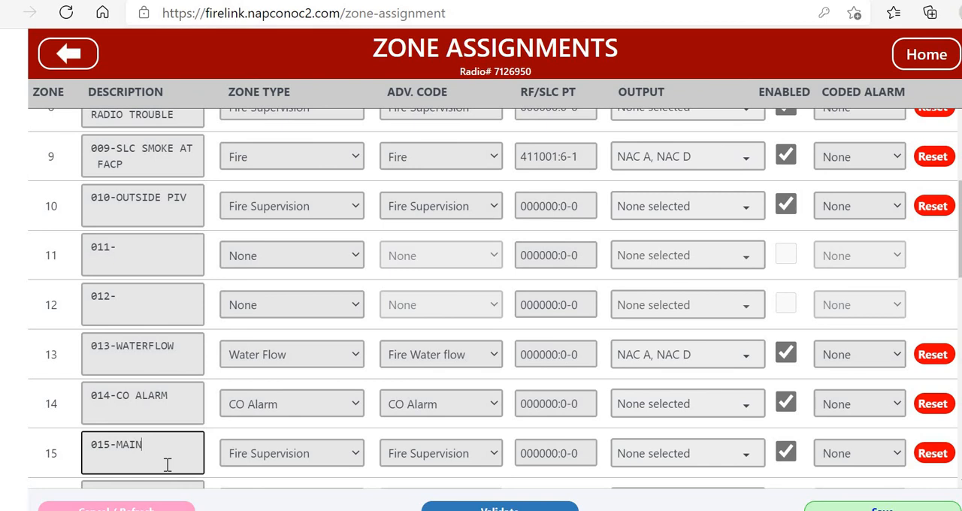
{"action": "type", "text": "GAT"}
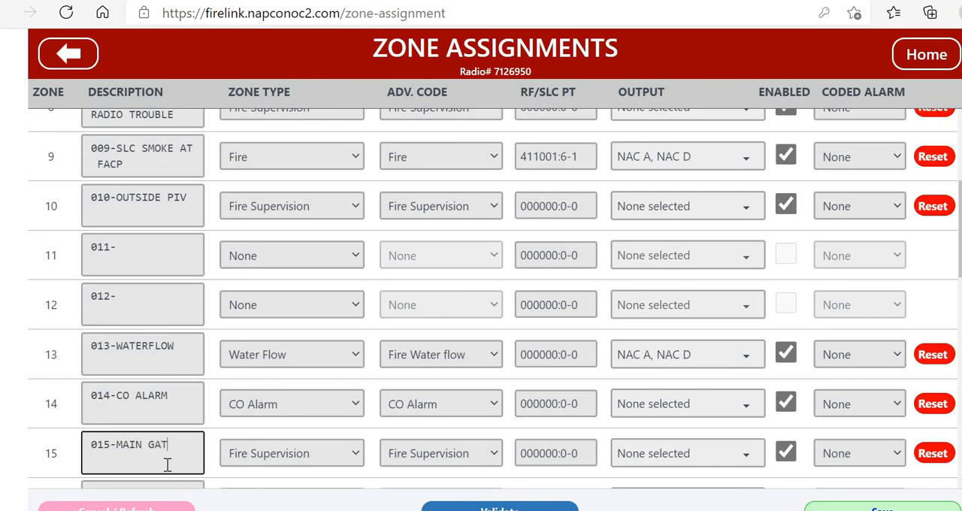
{"action": "type", "text": "EW"}
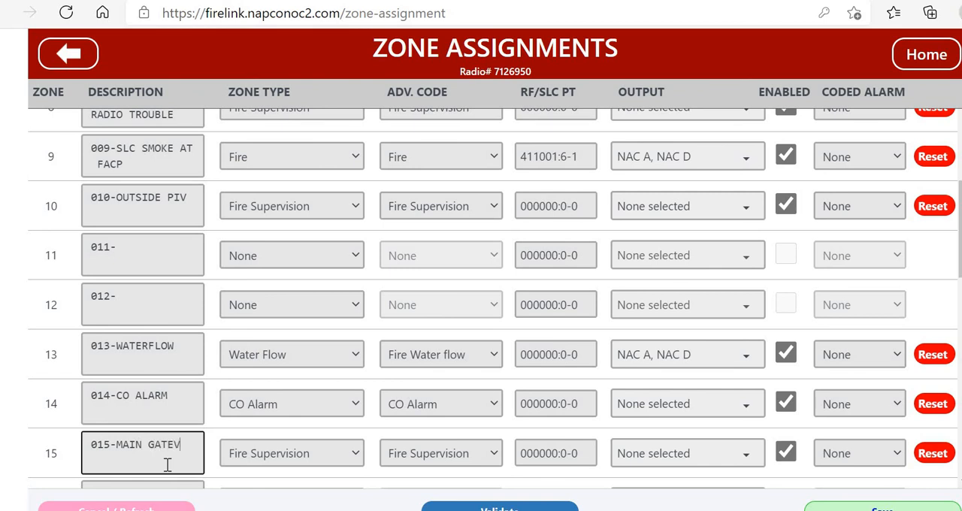
{"action": "type", "text": "LV"}
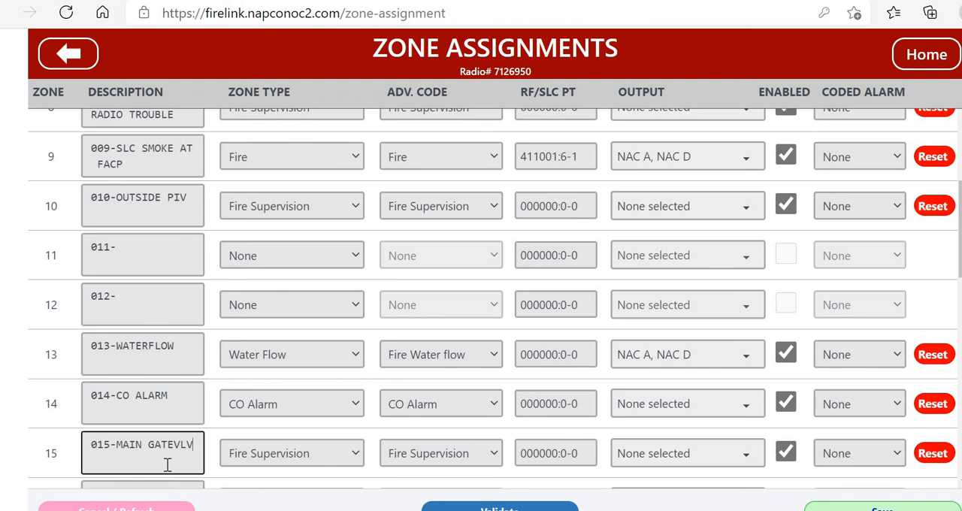
{"action": "key", "text": "Backspace"}
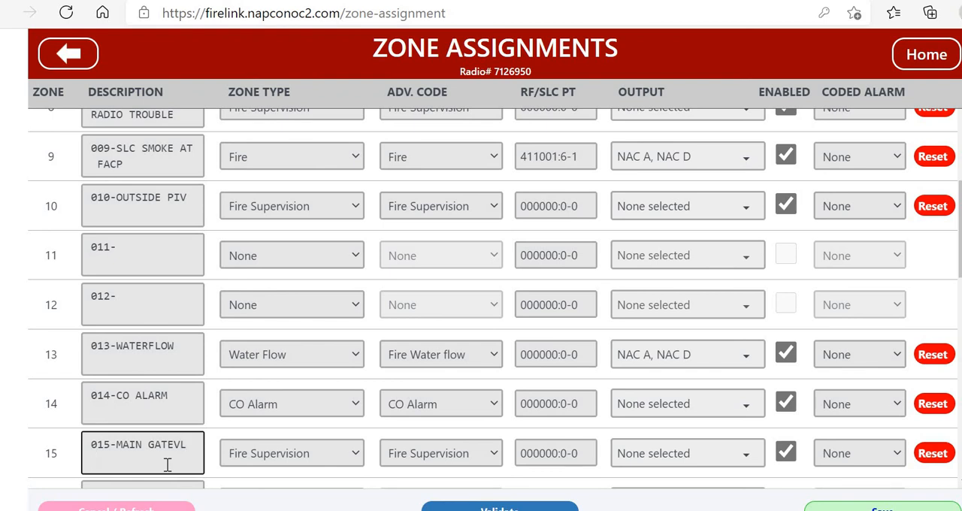
{"action": "type", "text": "A"}
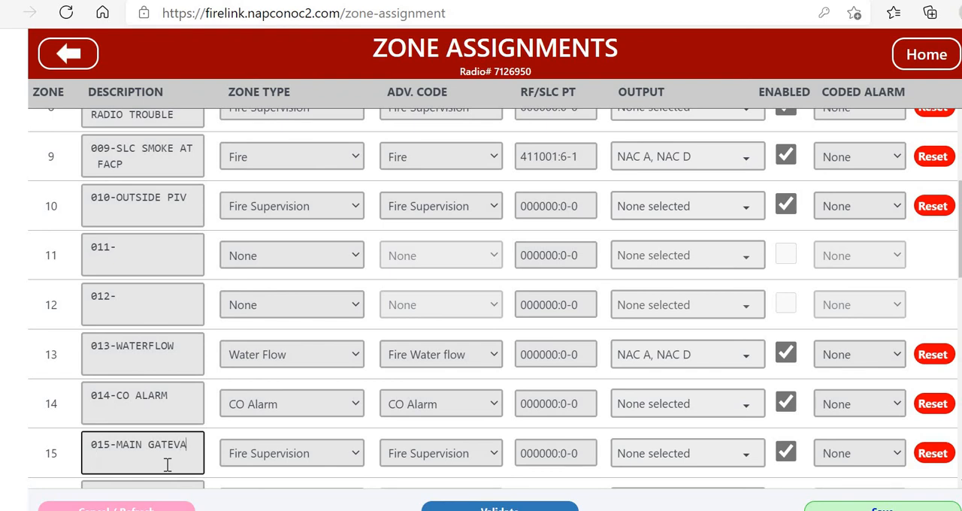
{"action": "type", "text": "VE"}
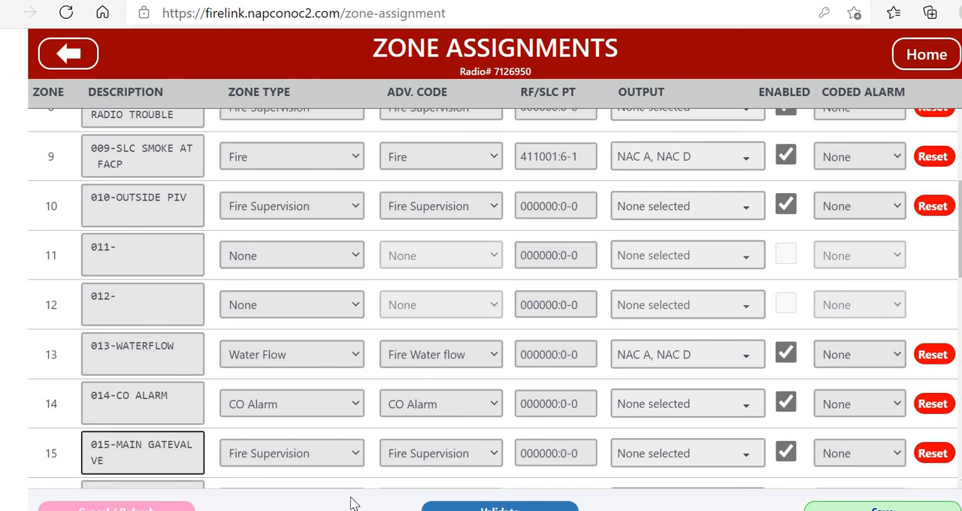
{"action": "mouse_move", "coordinate": [734, 437]}
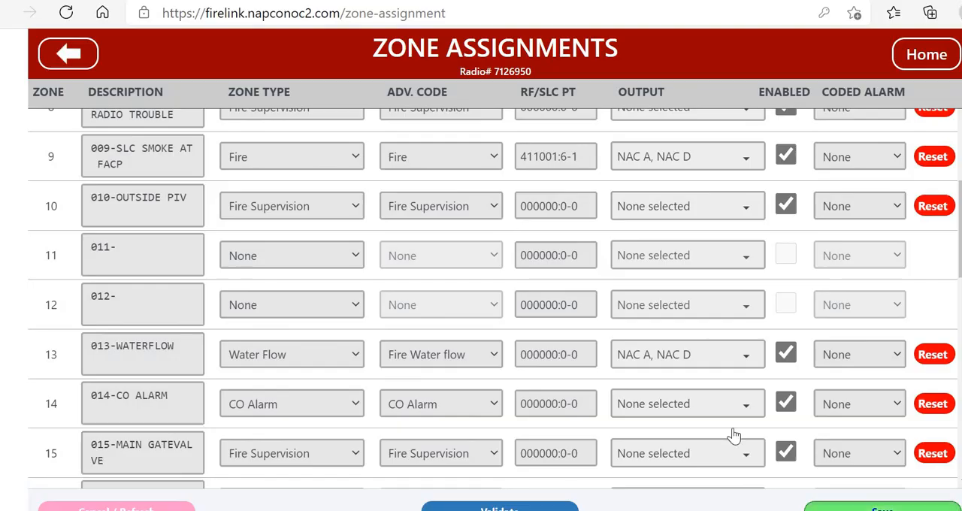
{"action": "left_click", "coordinate": [879, 510]}
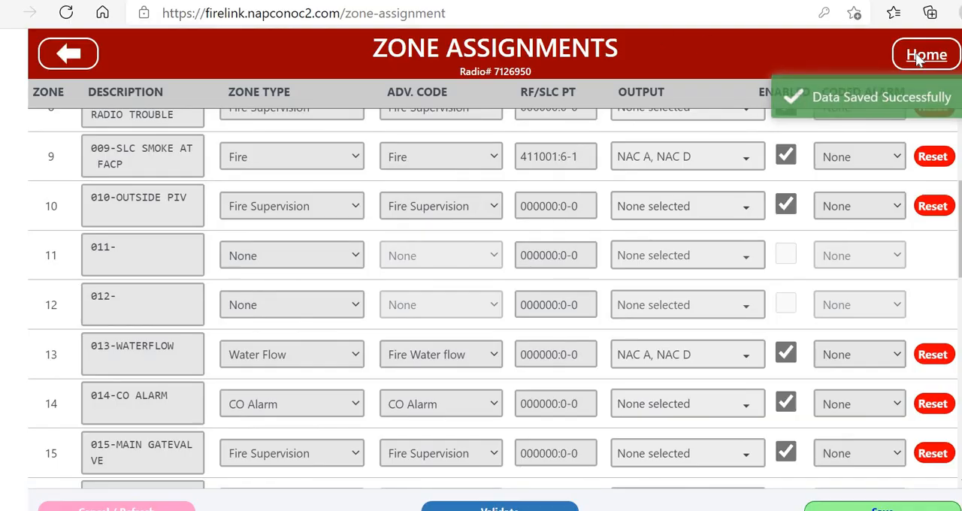
{"action": "left_click", "coordinate": [926, 54]}
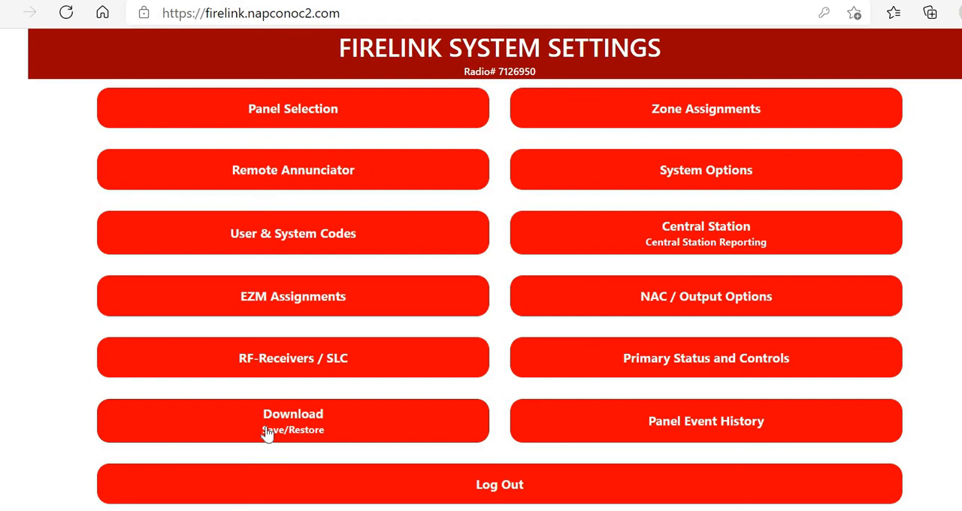
{"action": "left_click", "coordinate": [292, 421]}
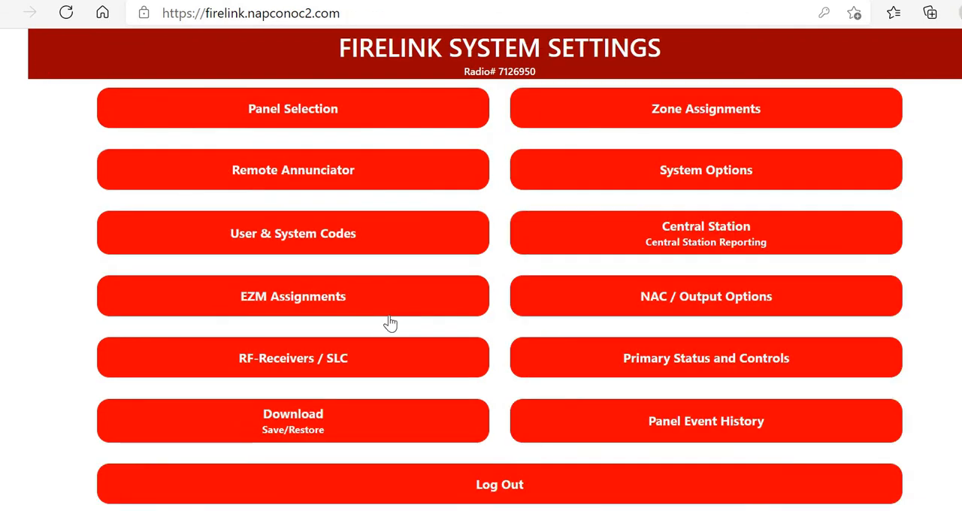
{"action": "mouse_move", "coordinate": [400, 348]}
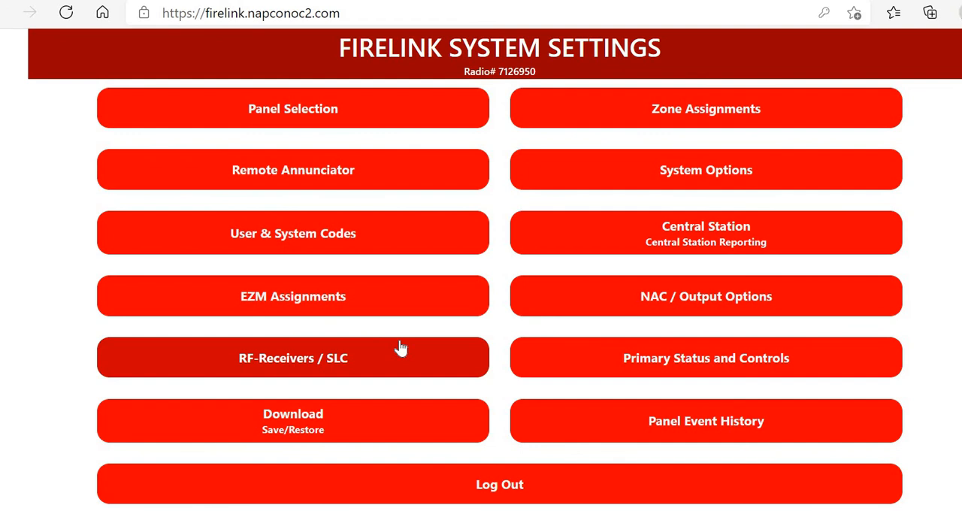
{"action": "mouse_move", "coordinate": [284, 194]}
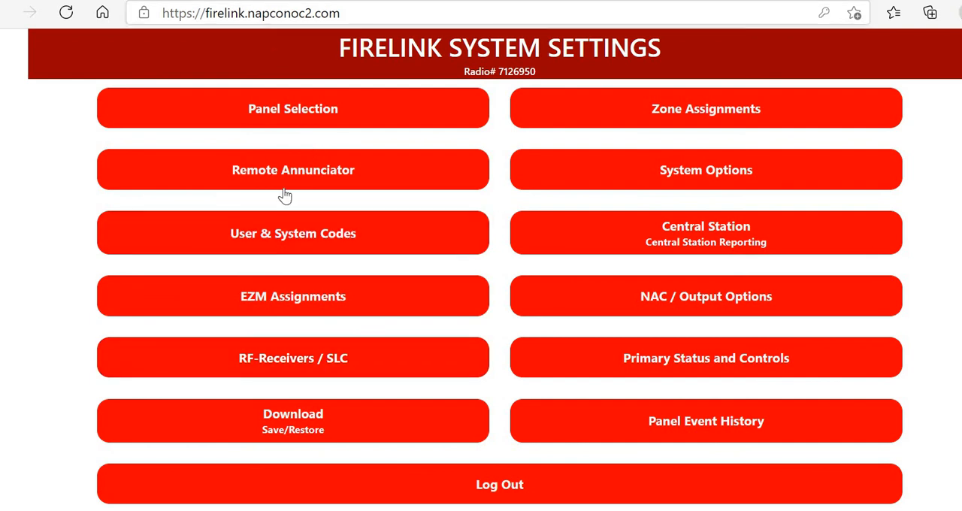
{"action": "mouse_move", "coordinate": [411, 342]}
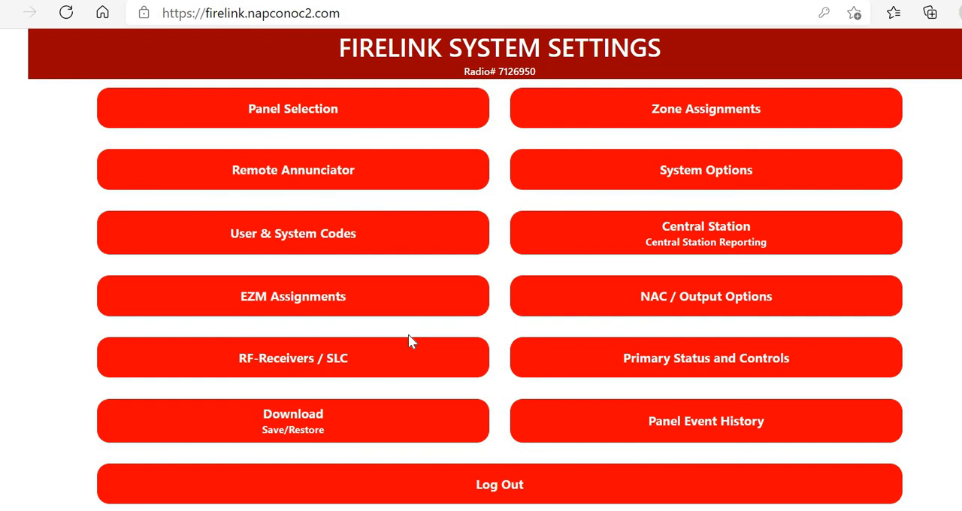
{"action": "mouse_move", "coordinate": [224, 140]}
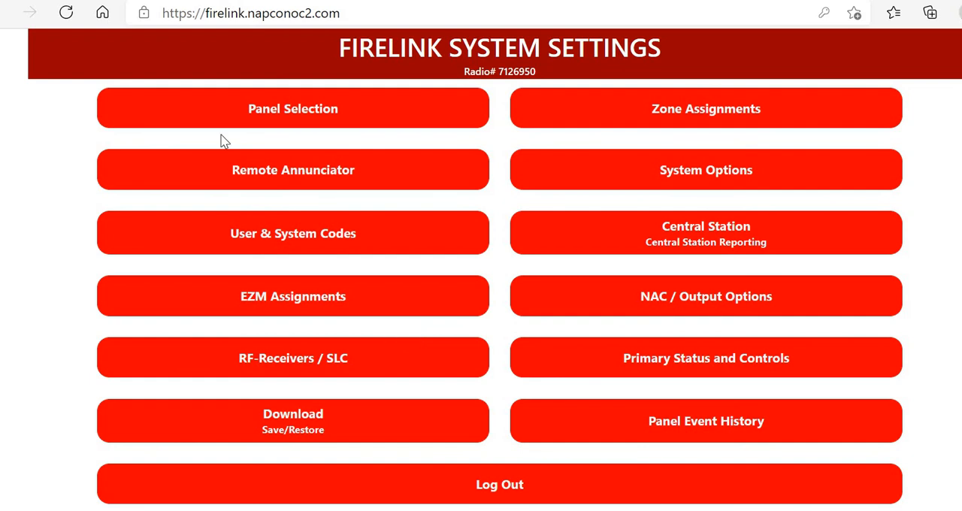